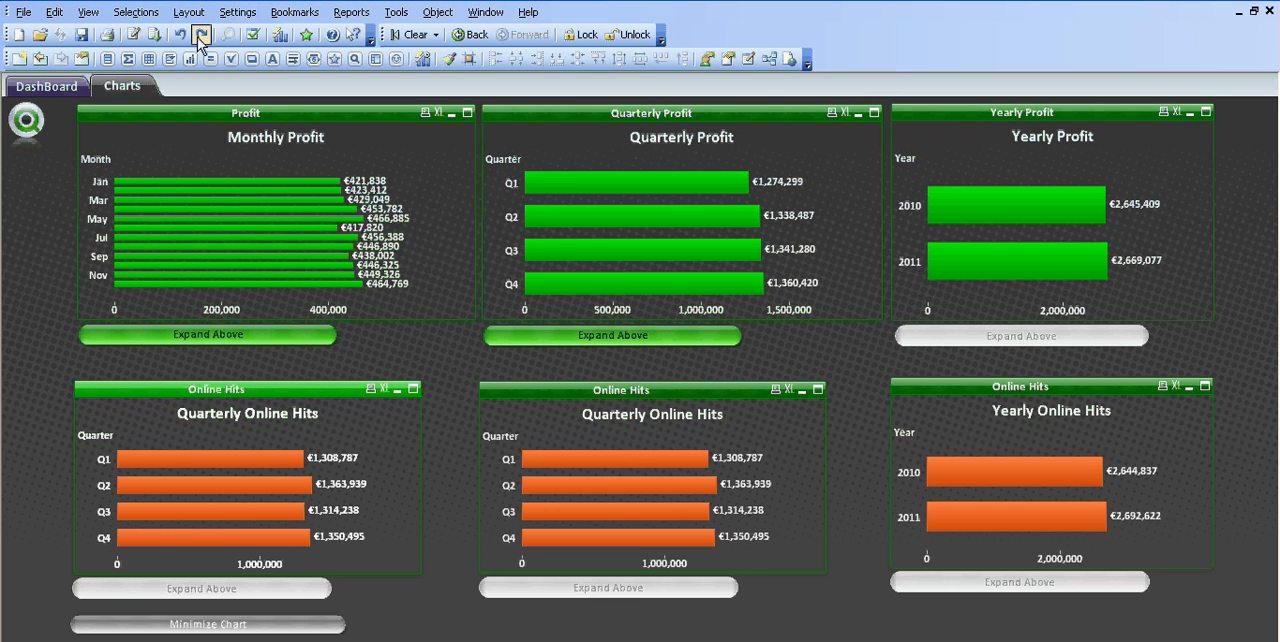
pyautogui.moveTo(201, 35)
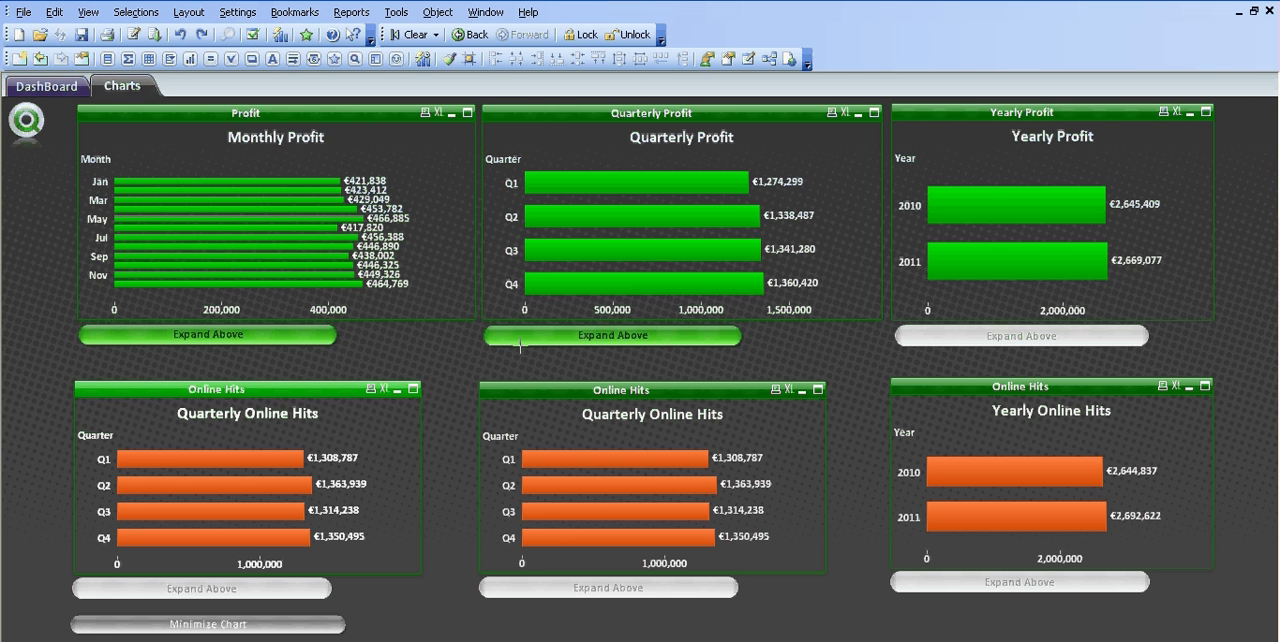
pyautogui.moveTo(235, 9)
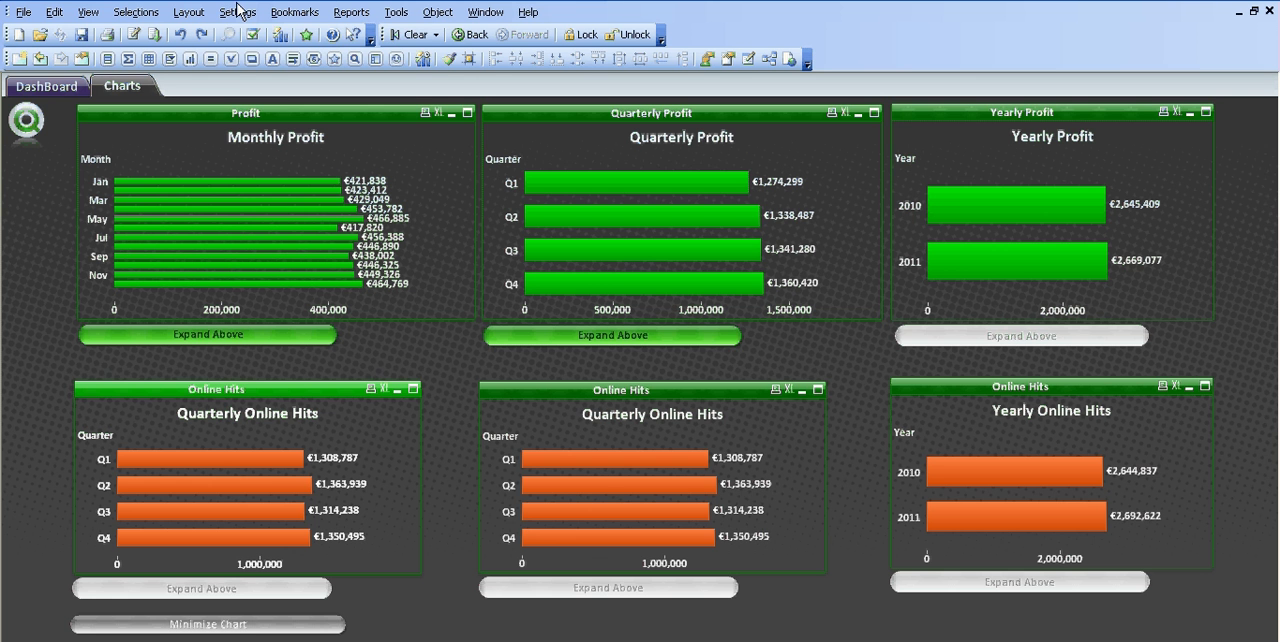
# Step: Inspect the vShow variable in the document variable overview
pyautogui.click(238, 12)
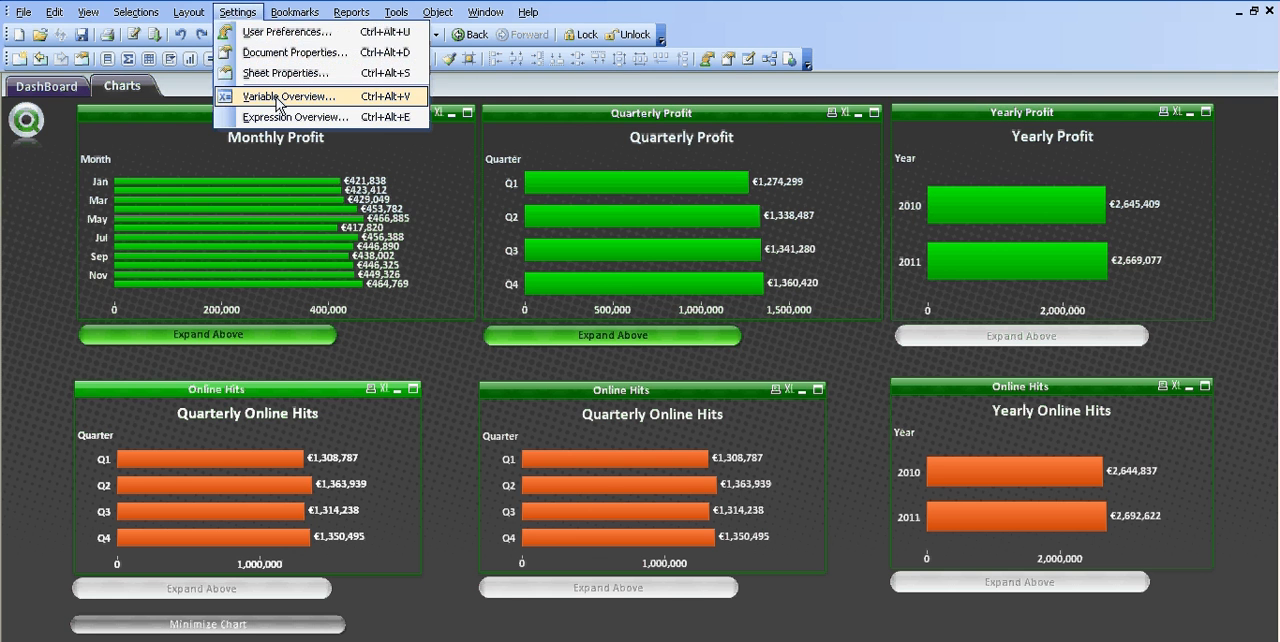
pyautogui.click(289, 97)
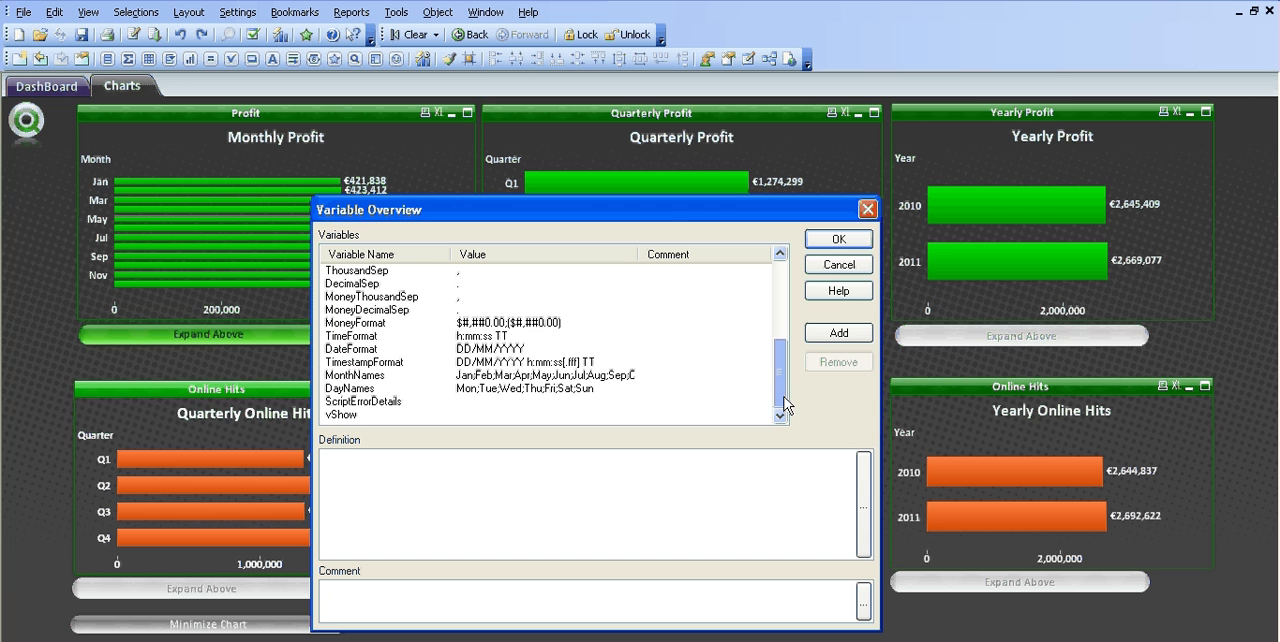
pyautogui.click(342, 414)
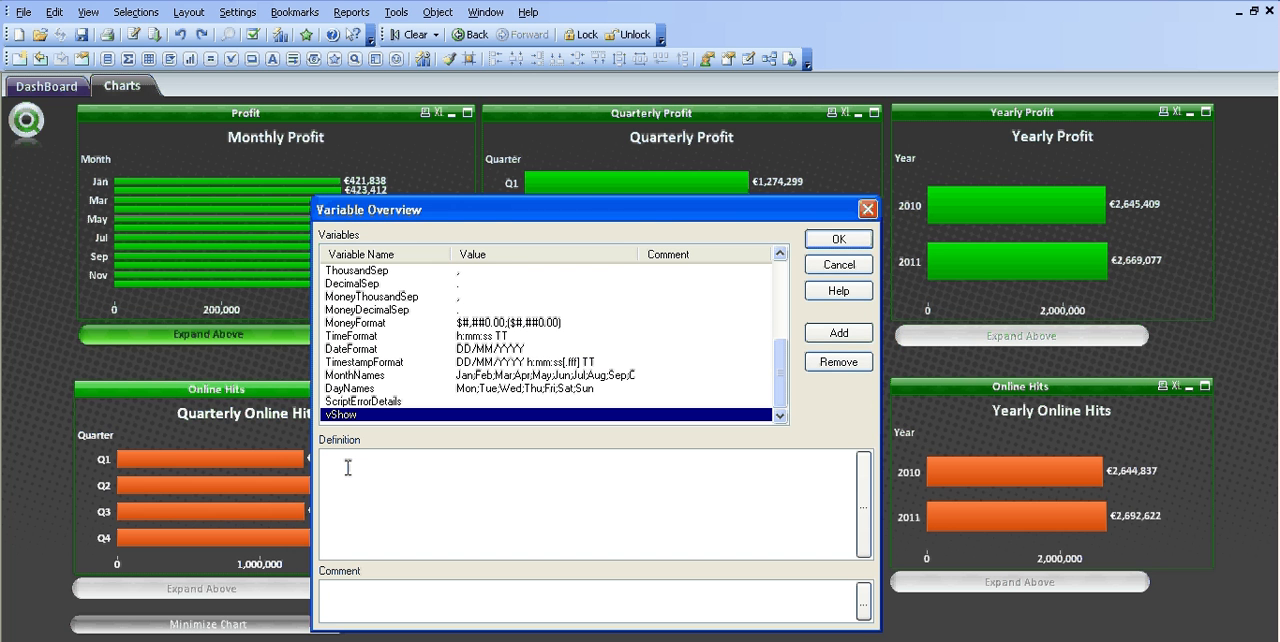
pyautogui.moveTo(394, 457)
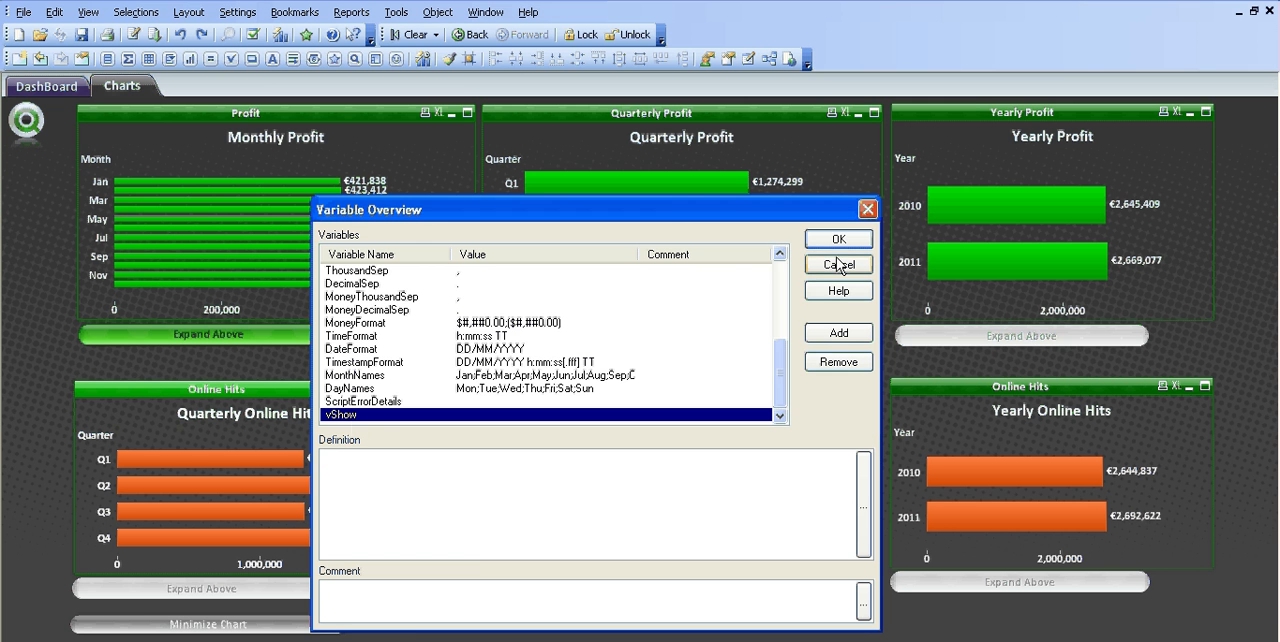
pyautogui.click(837, 264)
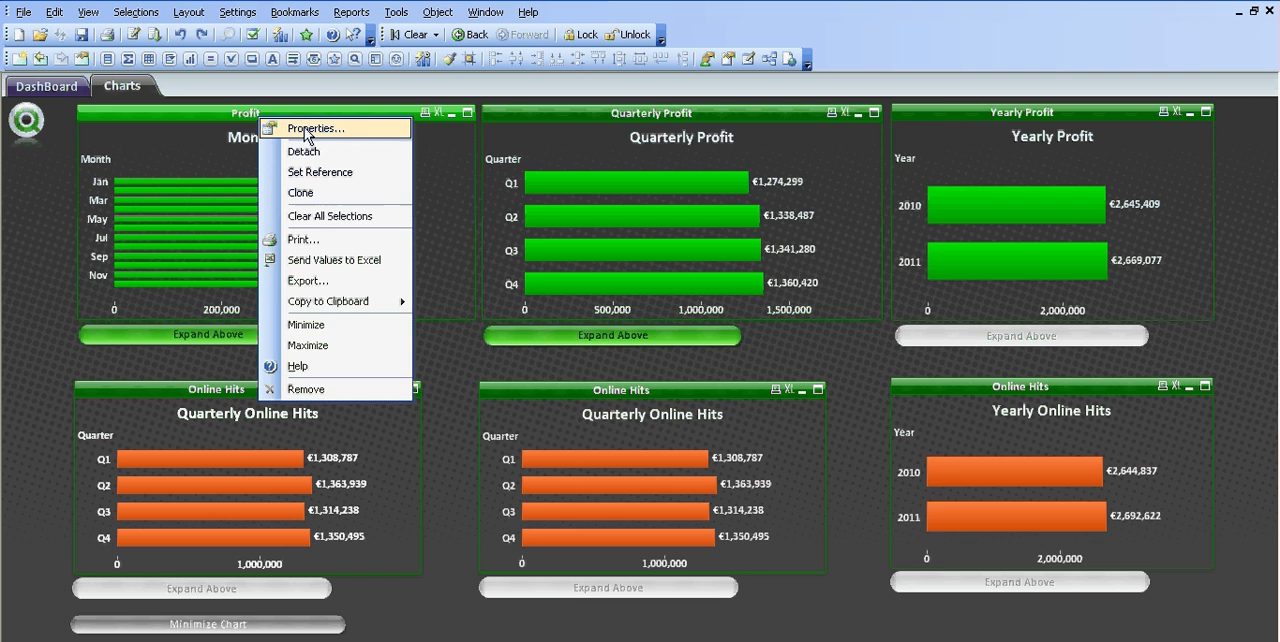
# Step: Review the Profit chart's properties, then the Expand Above button's general and action settings
pyautogui.click(315, 128)
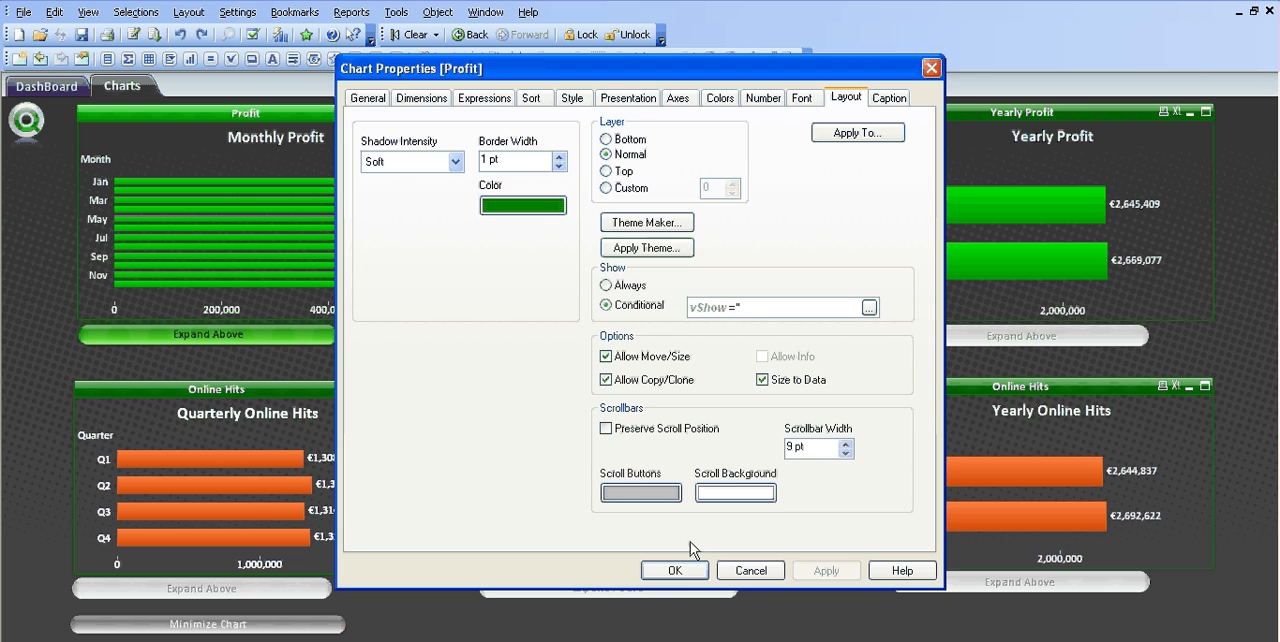
pyautogui.click(674, 570)
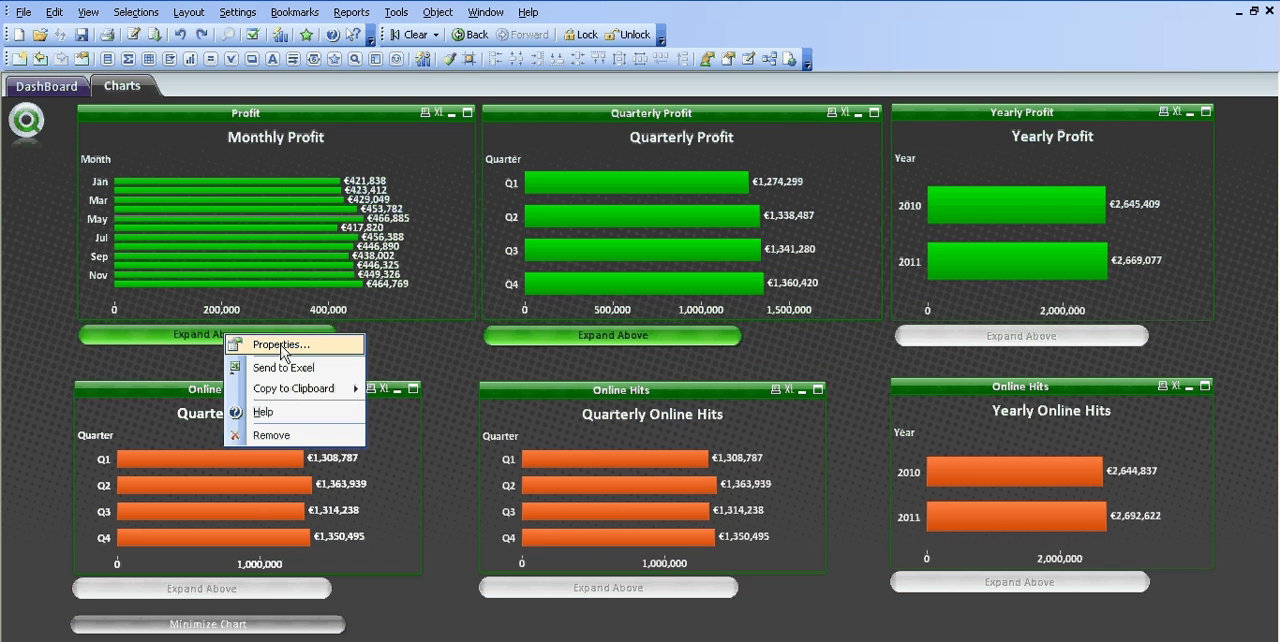
pyautogui.click(280, 344)
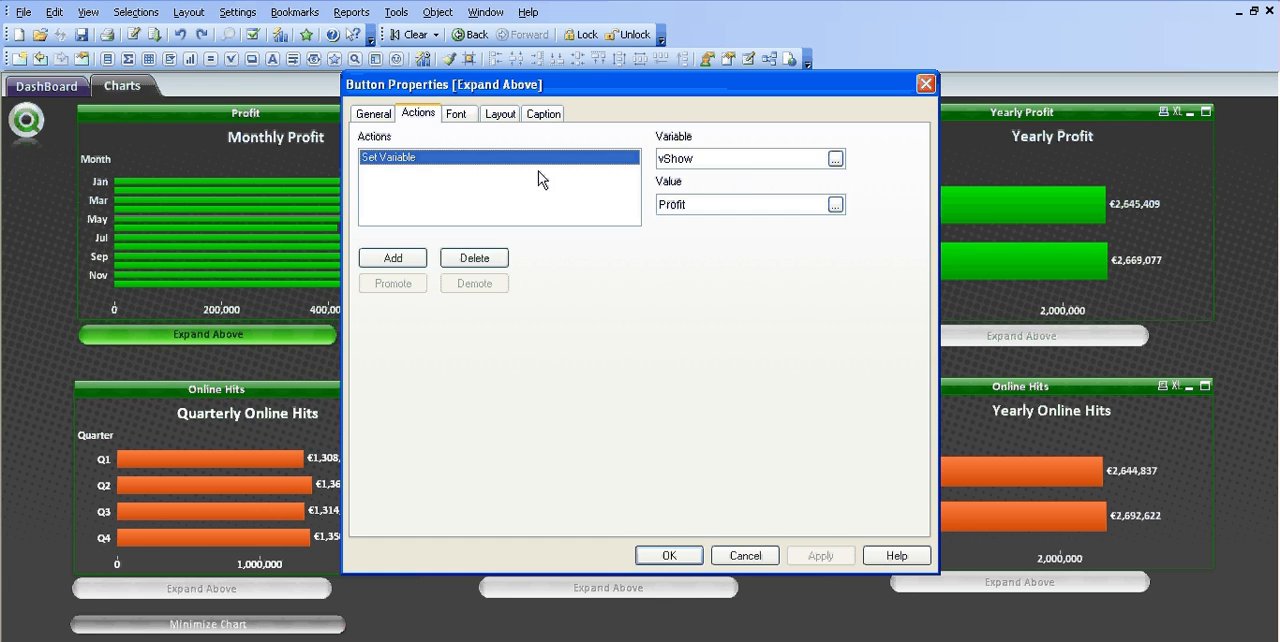
pyautogui.click(373, 124)
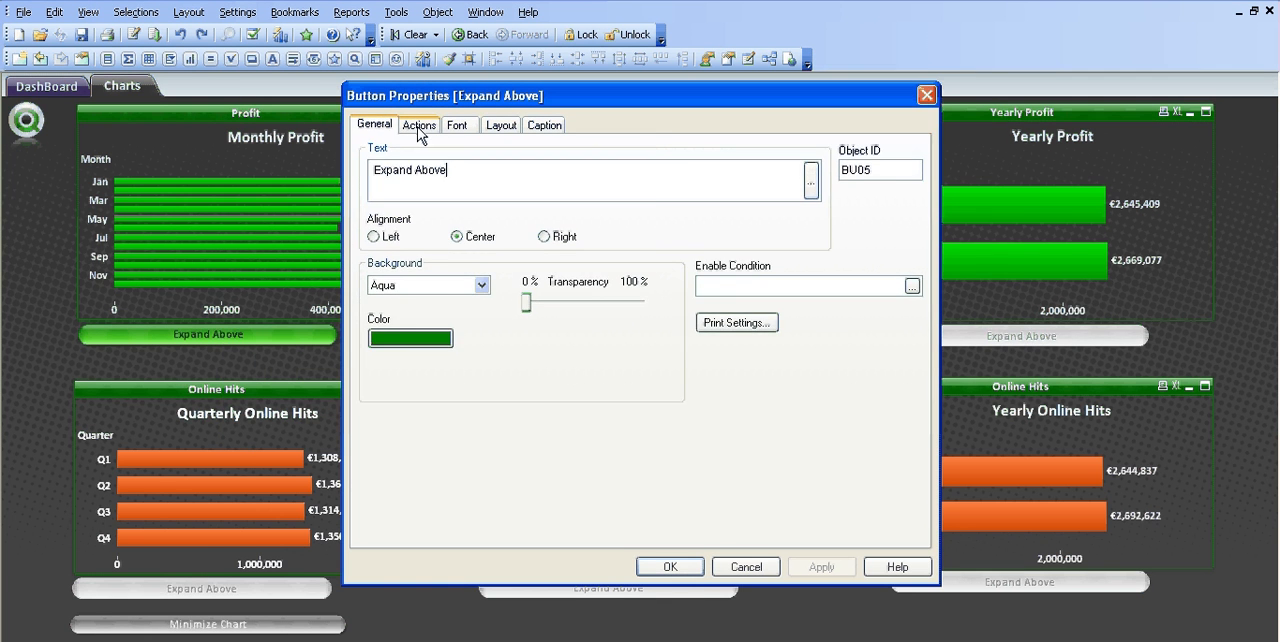
pyautogui.click(419, 124)
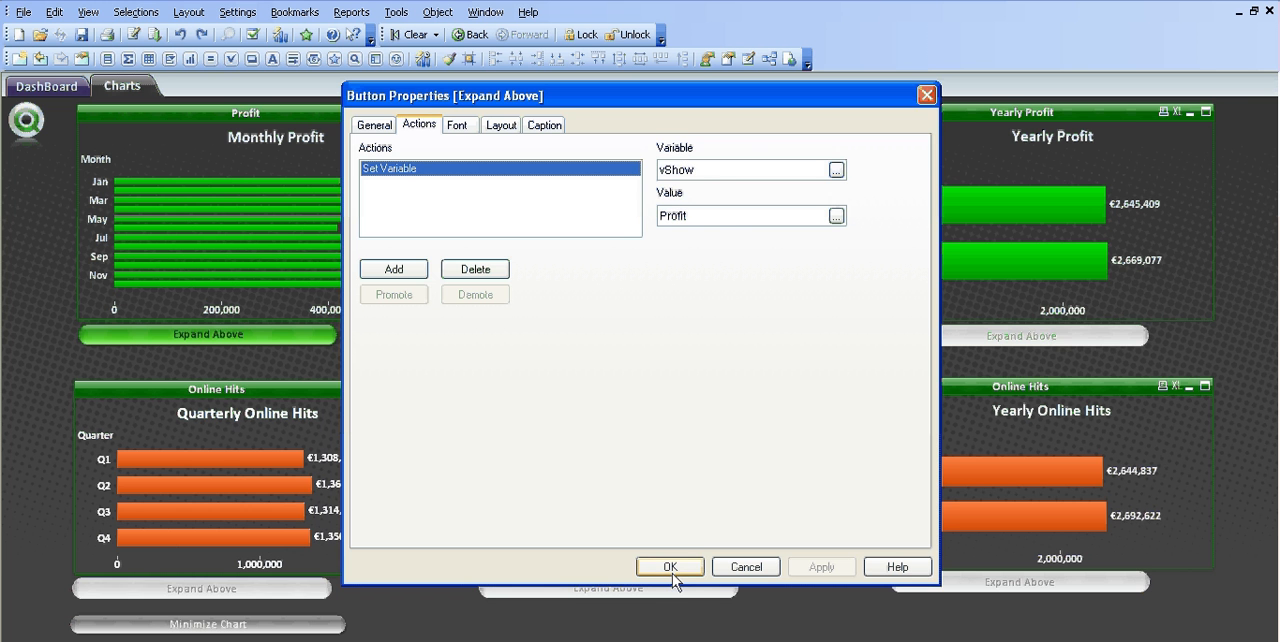
# Step: Accept the button settings and inspect the Minimize Chart button's properties
pyautogui.click(669, 566)
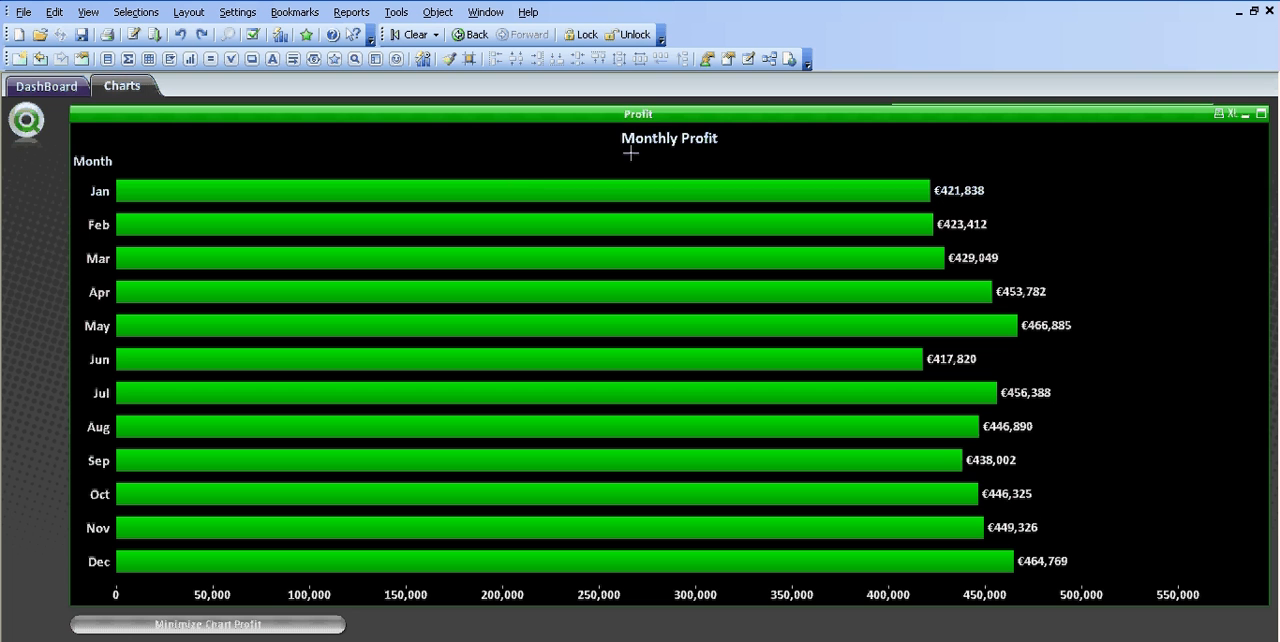
pyautogui.moveTo(174, 567)
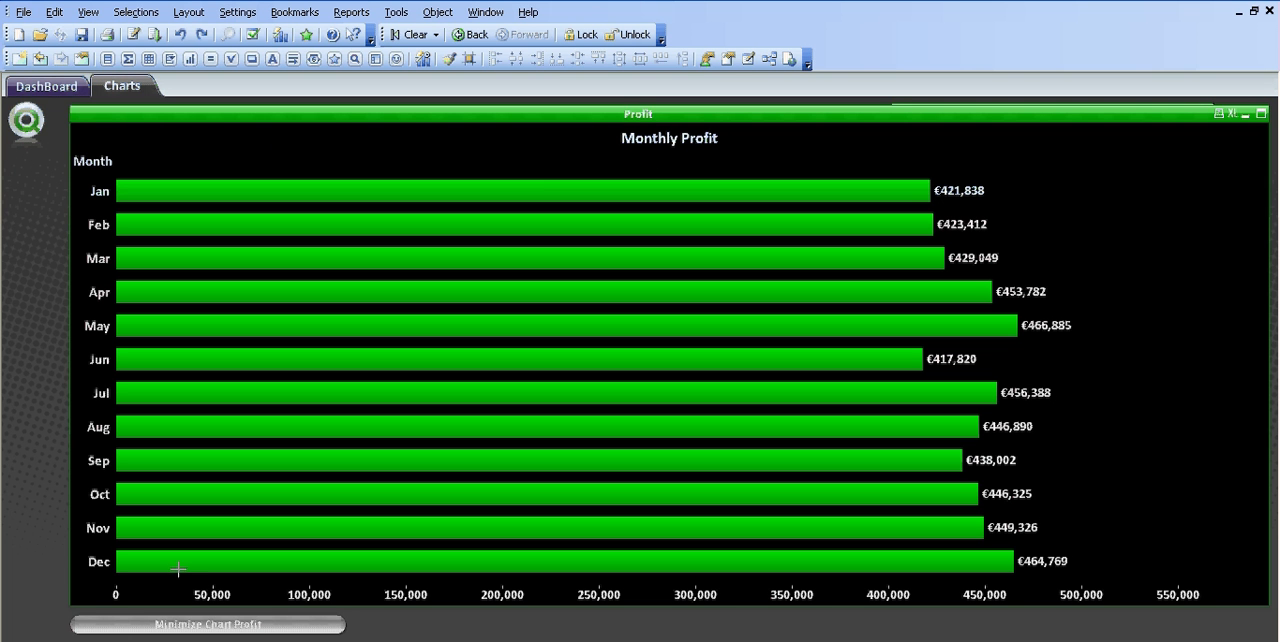
pyautogui.moveTo(235, 141)
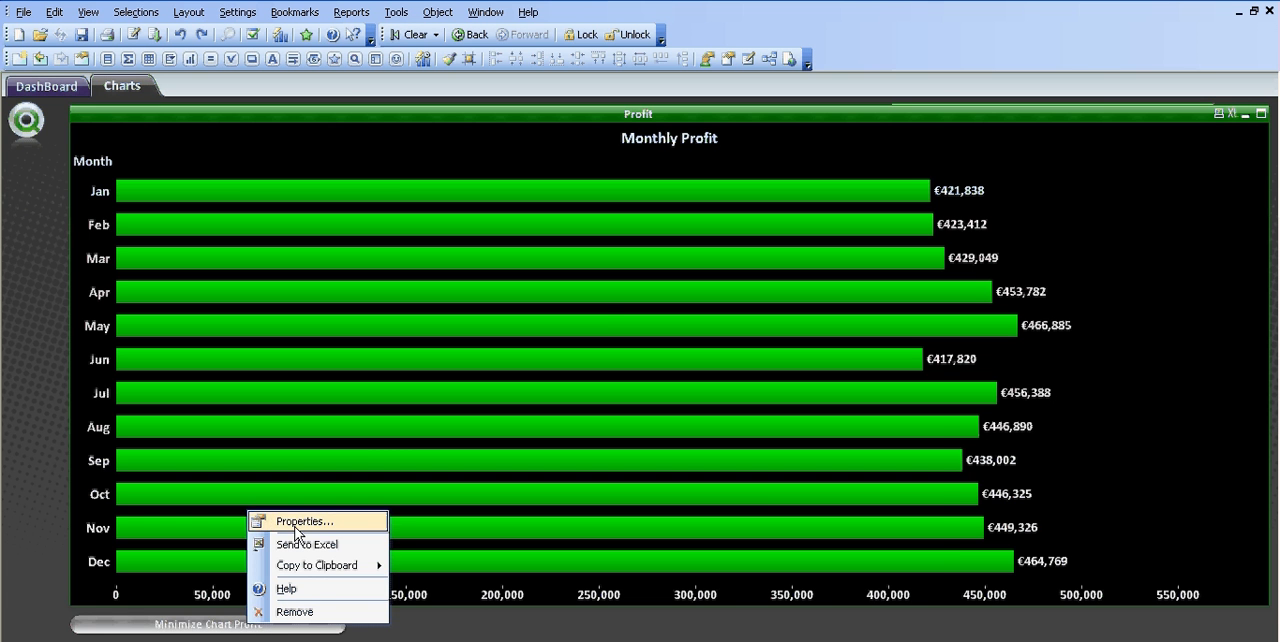
pyautogui.click(303, 522)
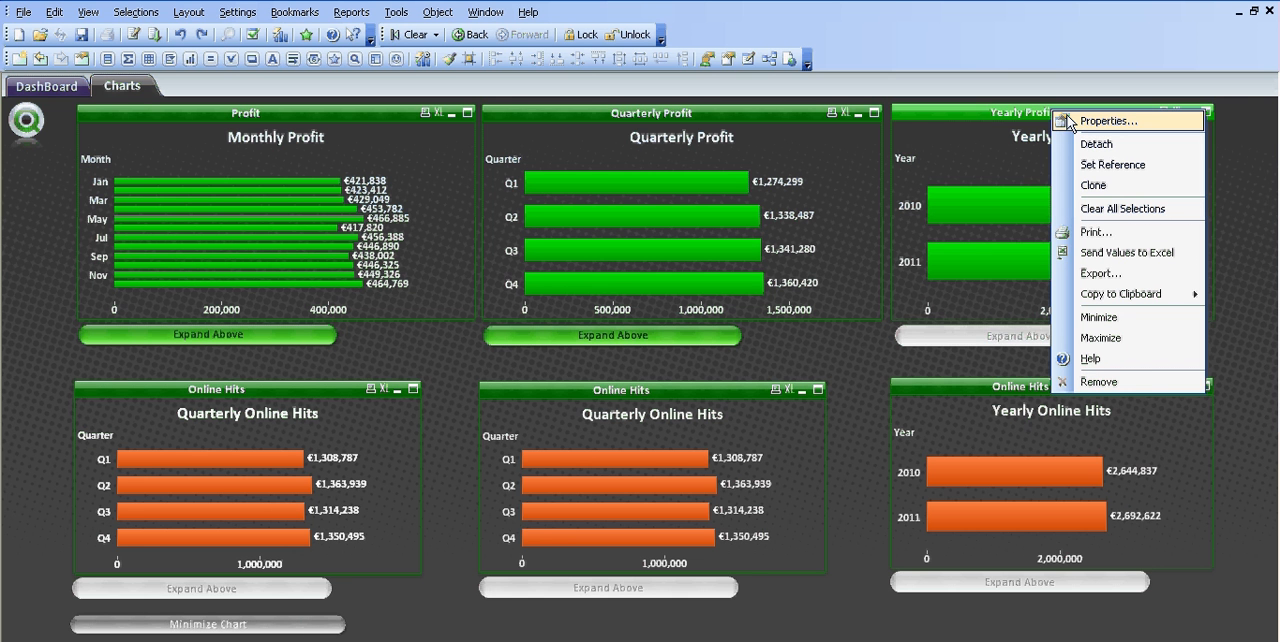
pyautogui.moveTo(1092, 121)
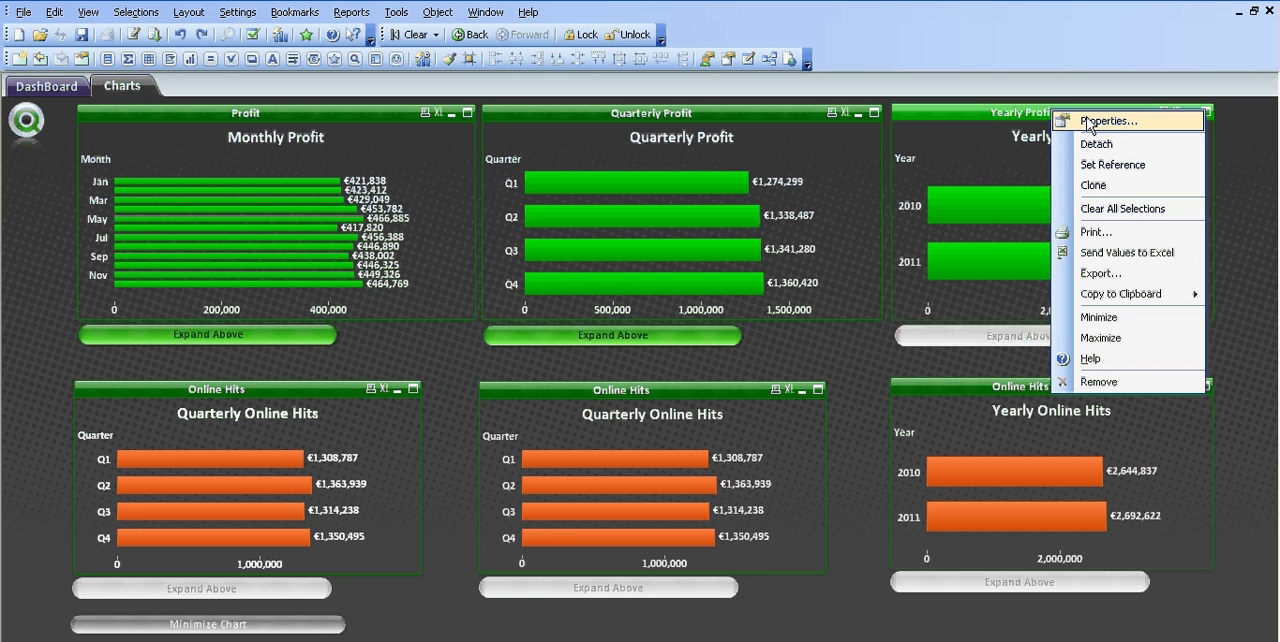
# Step: Give the Yearly Profit chart a conditional show of vShow = '' in its Layout settings
pyautogui.click(1119, 121)
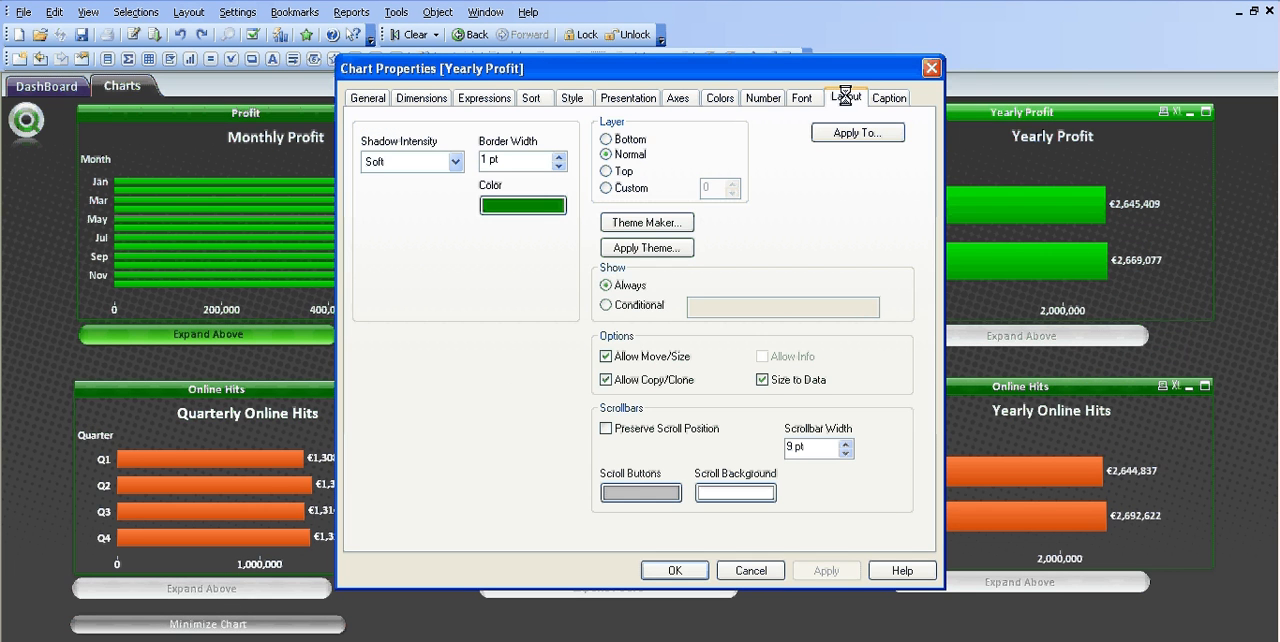
pyautogui.click(605, 305)
pyautogui.write('v')
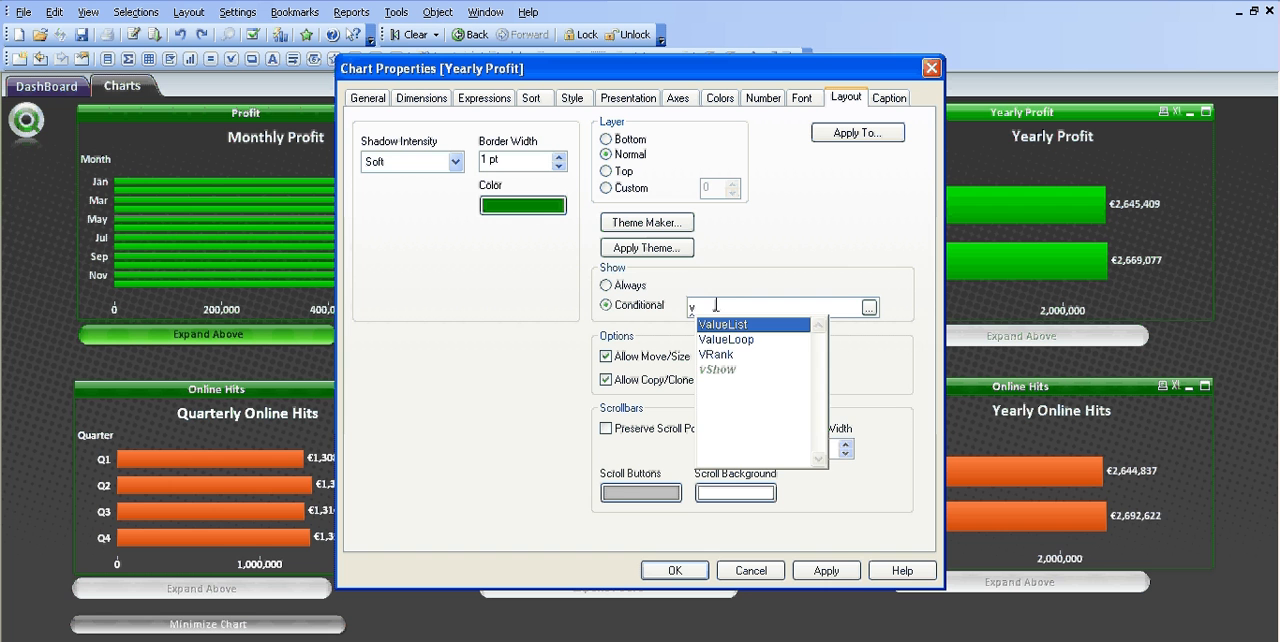
pyautogui.click(717, 369)
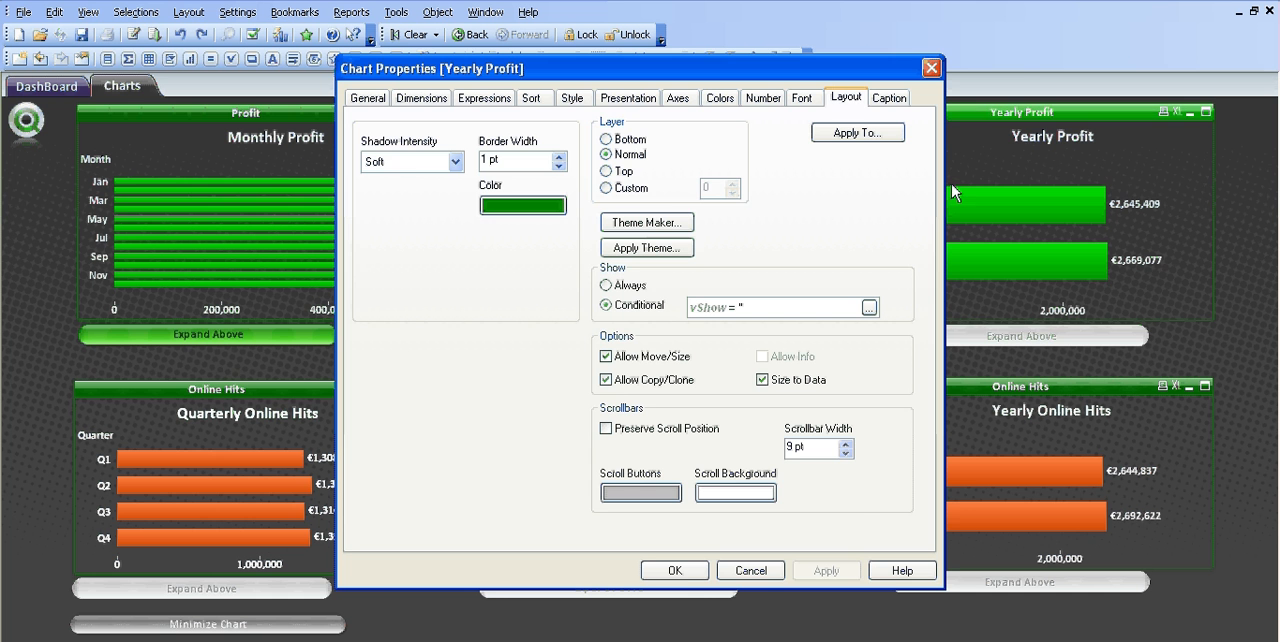
pyautogui.click(674, 570)
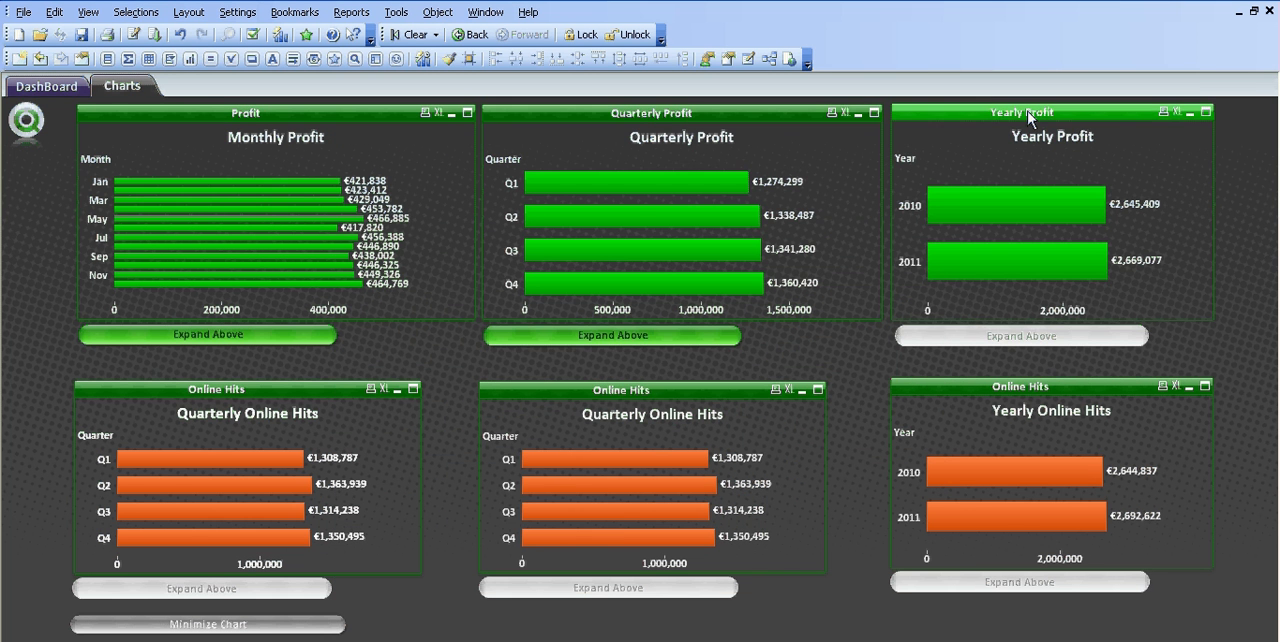
# Step: Set the Yearly Profit chart's Frame Background colour to black and apply it
pyautogui.rightClick(1030, 113)
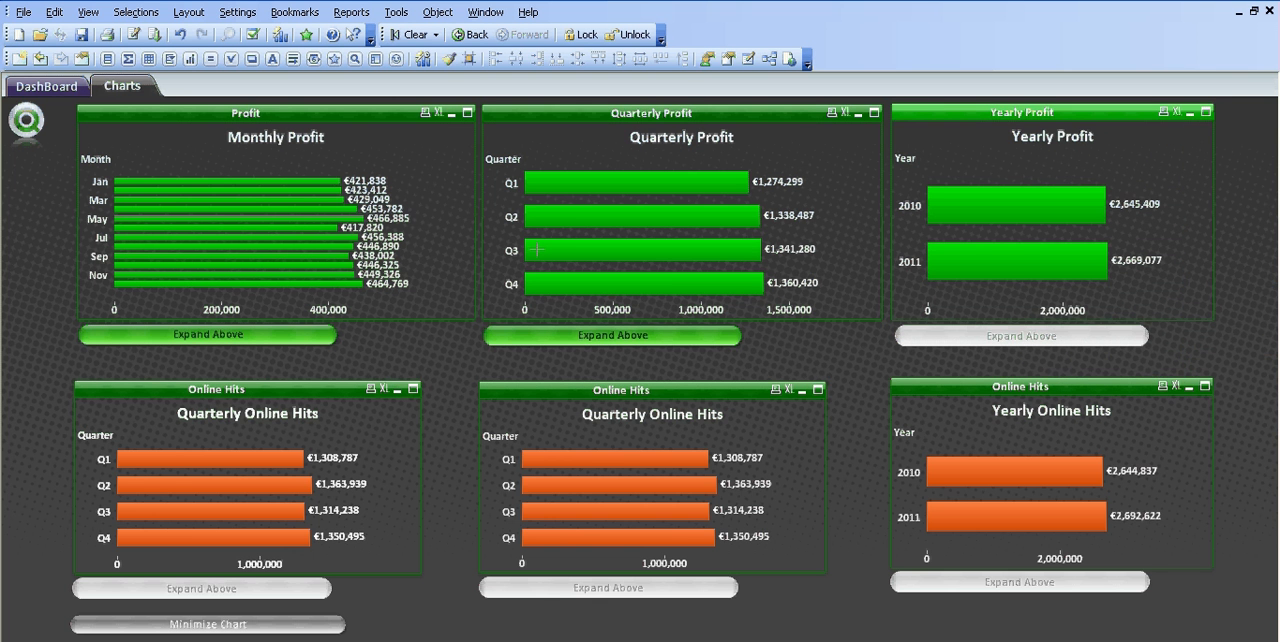
pyautogui.moveTo(30, 308)
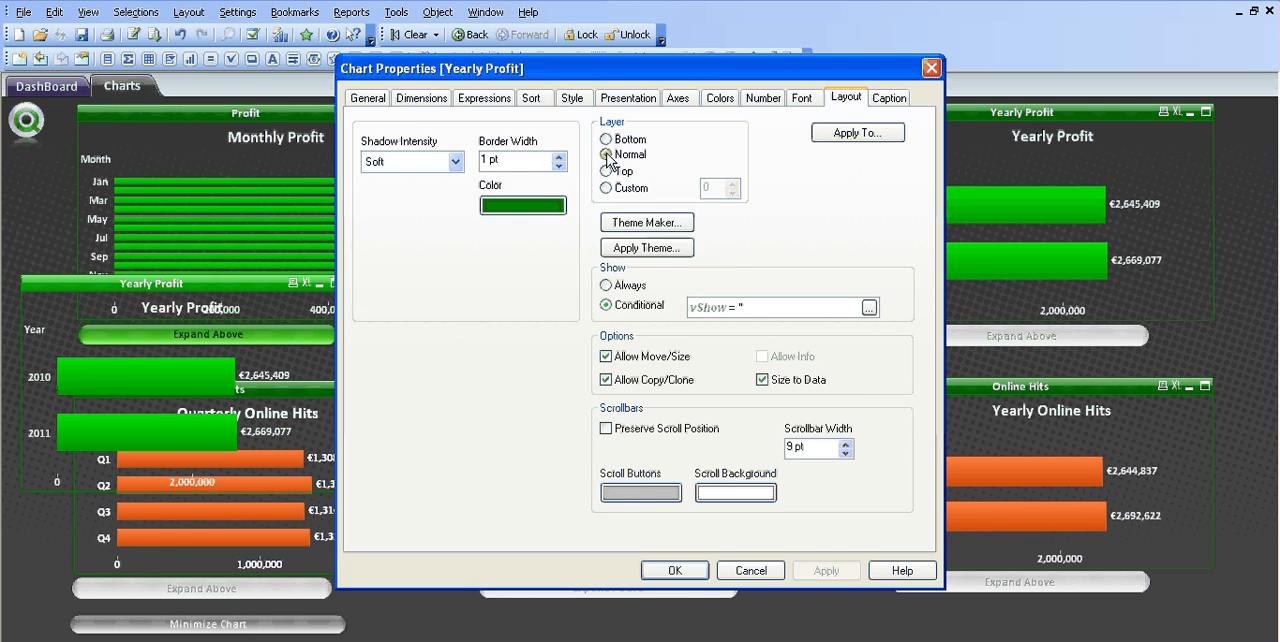
pyautogui.click(627, 97)
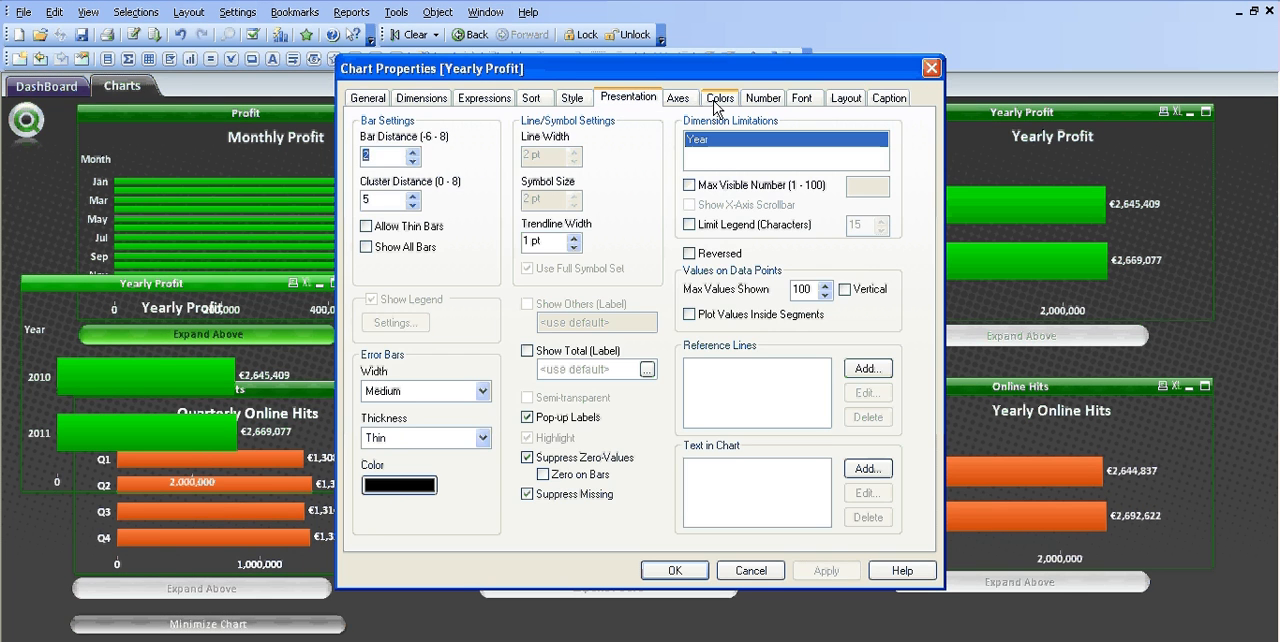
pyautogui.click(717, 97)
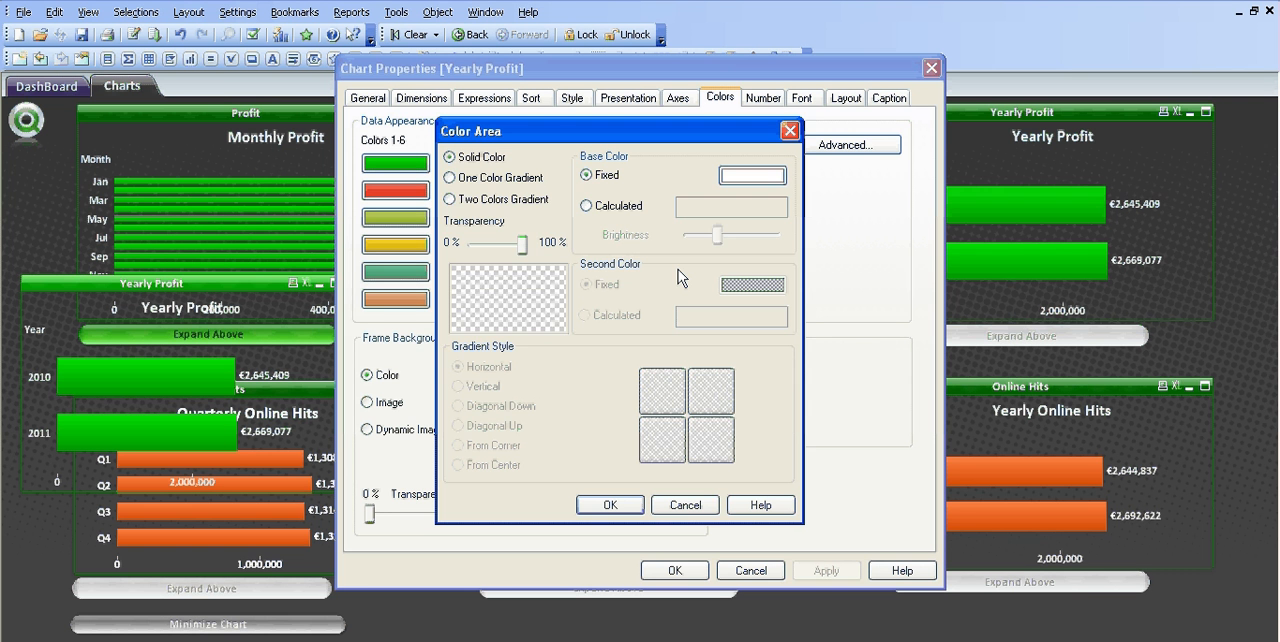
pyautogui.click(752, 175)
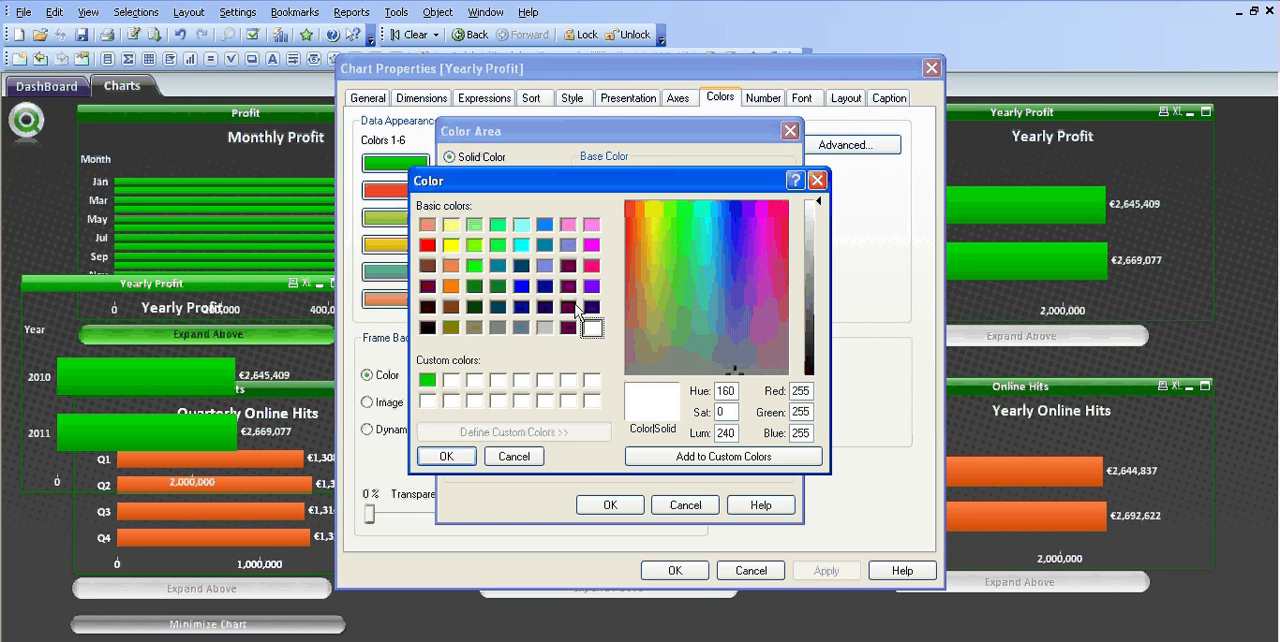
pyautogui.click(427, 327)
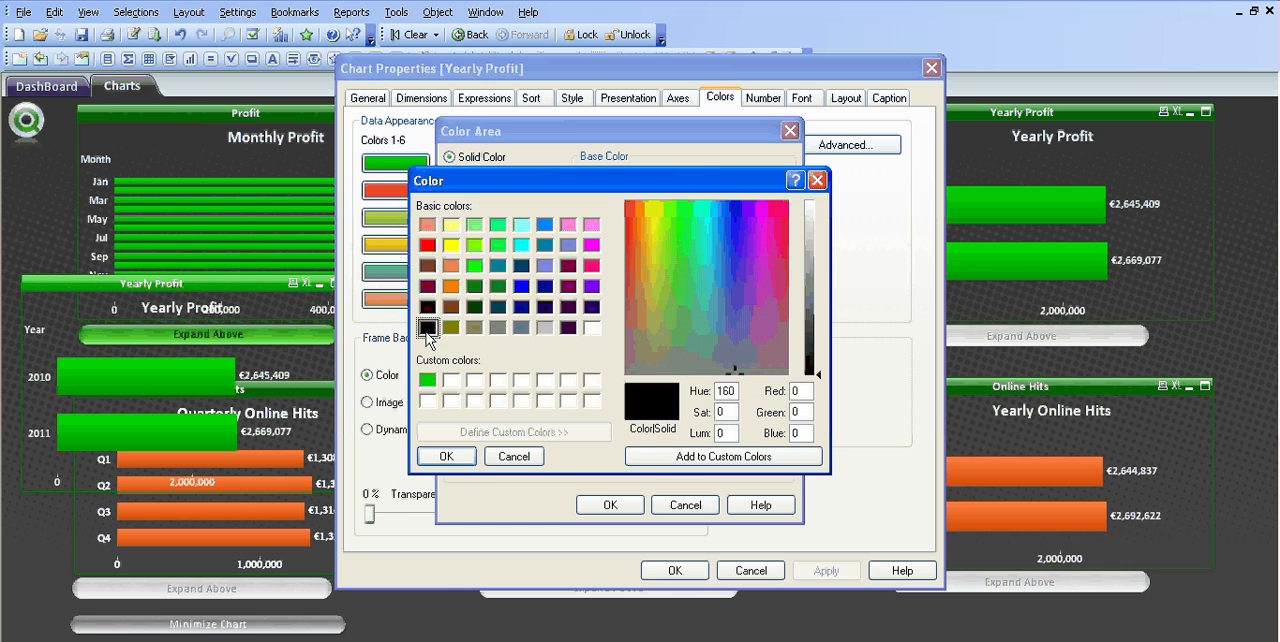
pyautogui.click(446, 455)
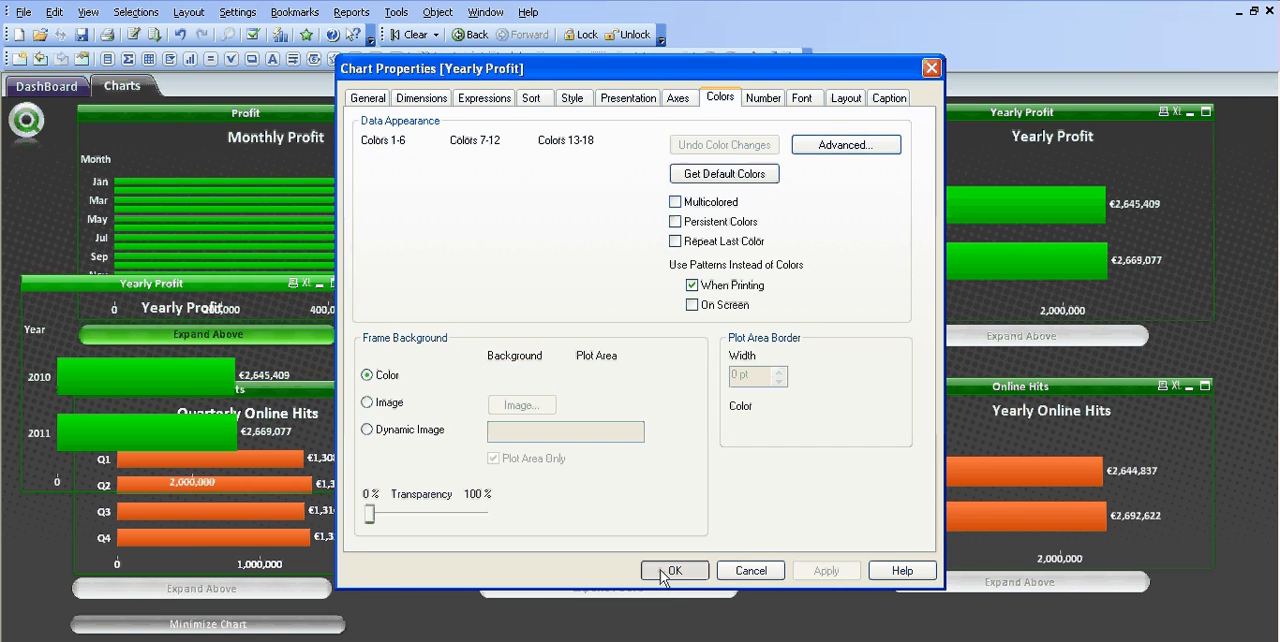
pyautogui.click(676, 570)
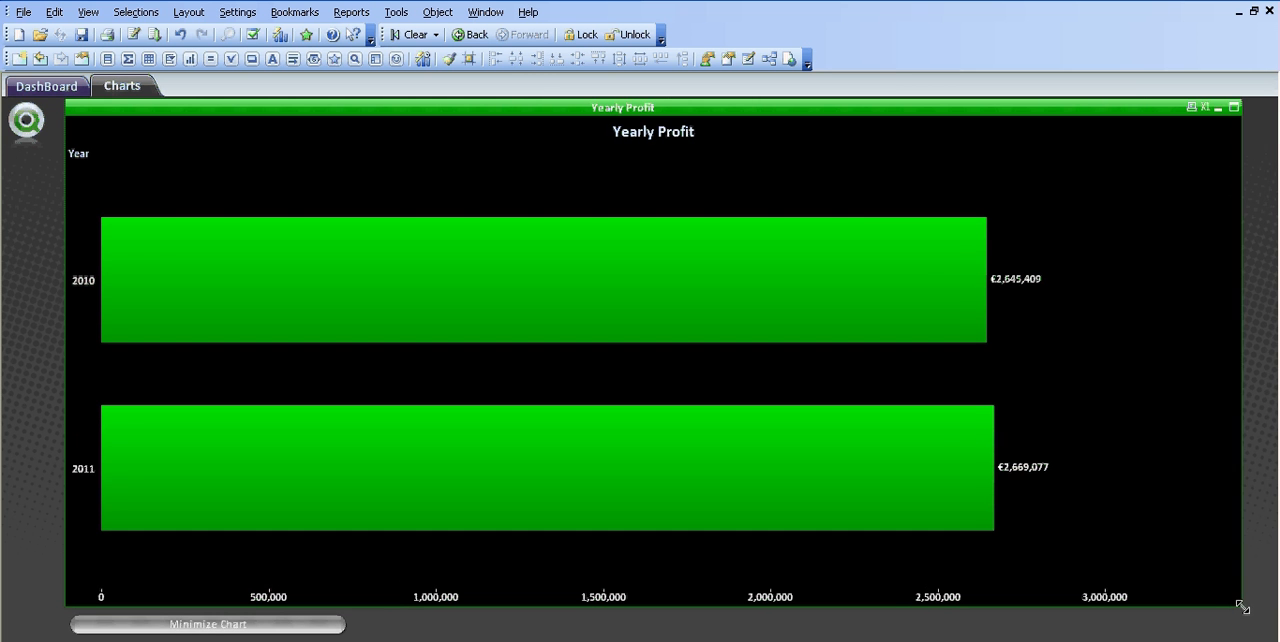
pyautogui.rightClick(702, 120)
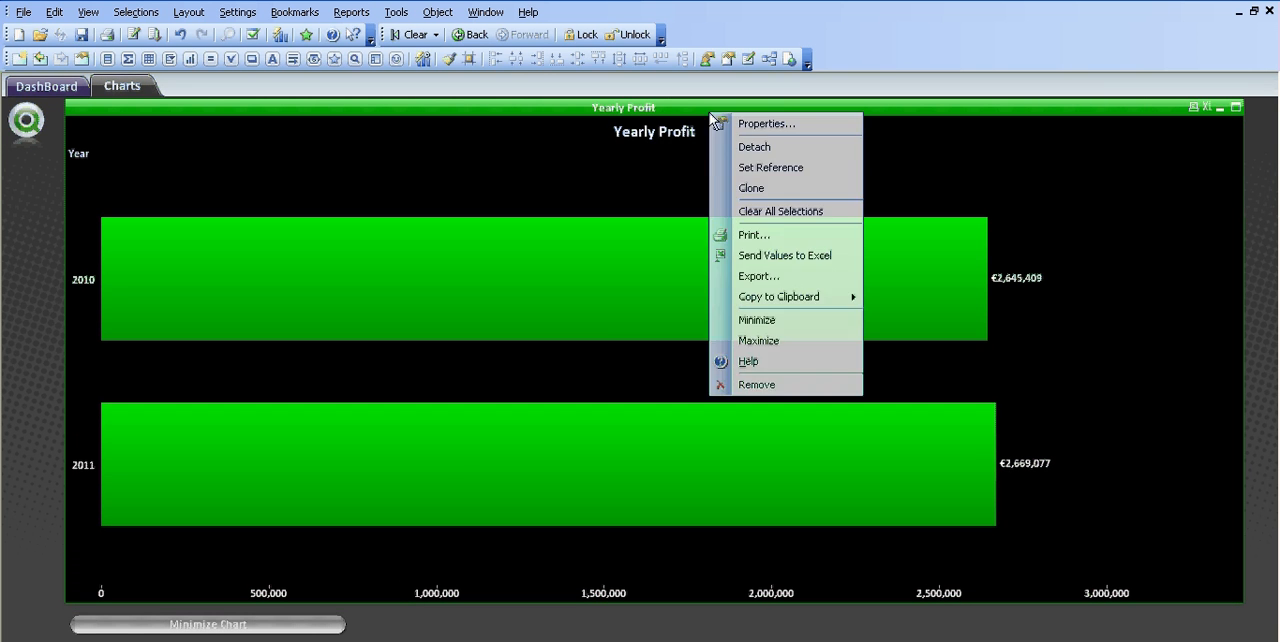
pyautogui.moveTo(767, 131)
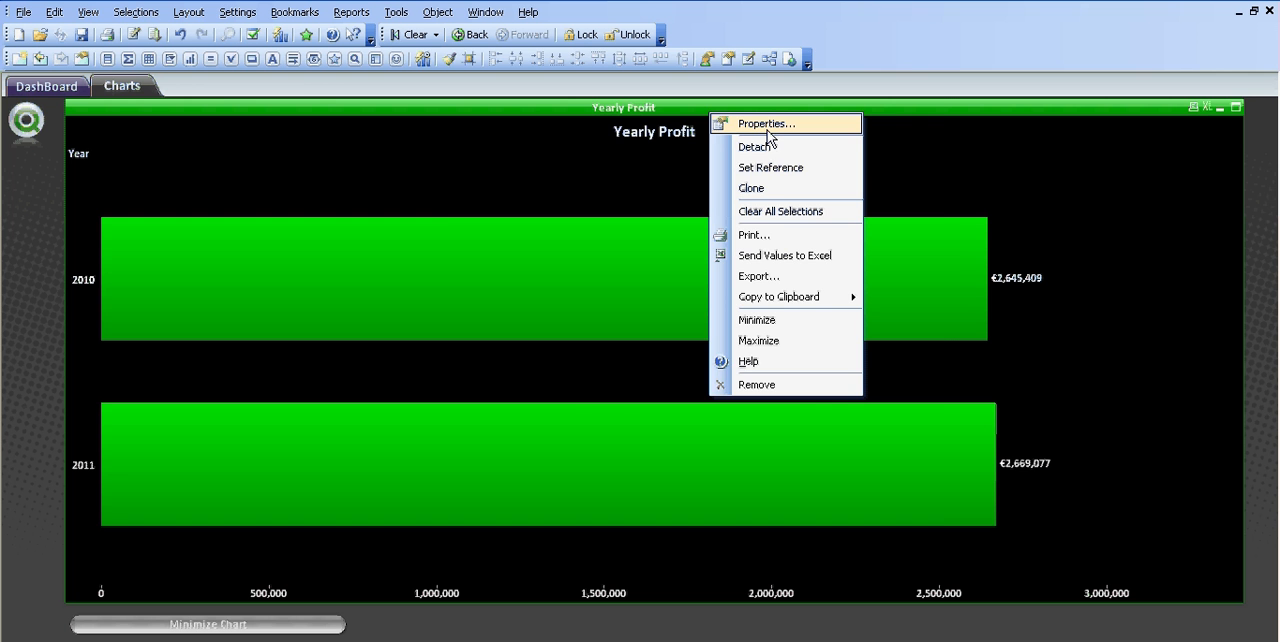
# Step: Set the enlarged chart's Layout show condition to vShow = 'Yearly Profit'
pyautogui.click(767, 123)
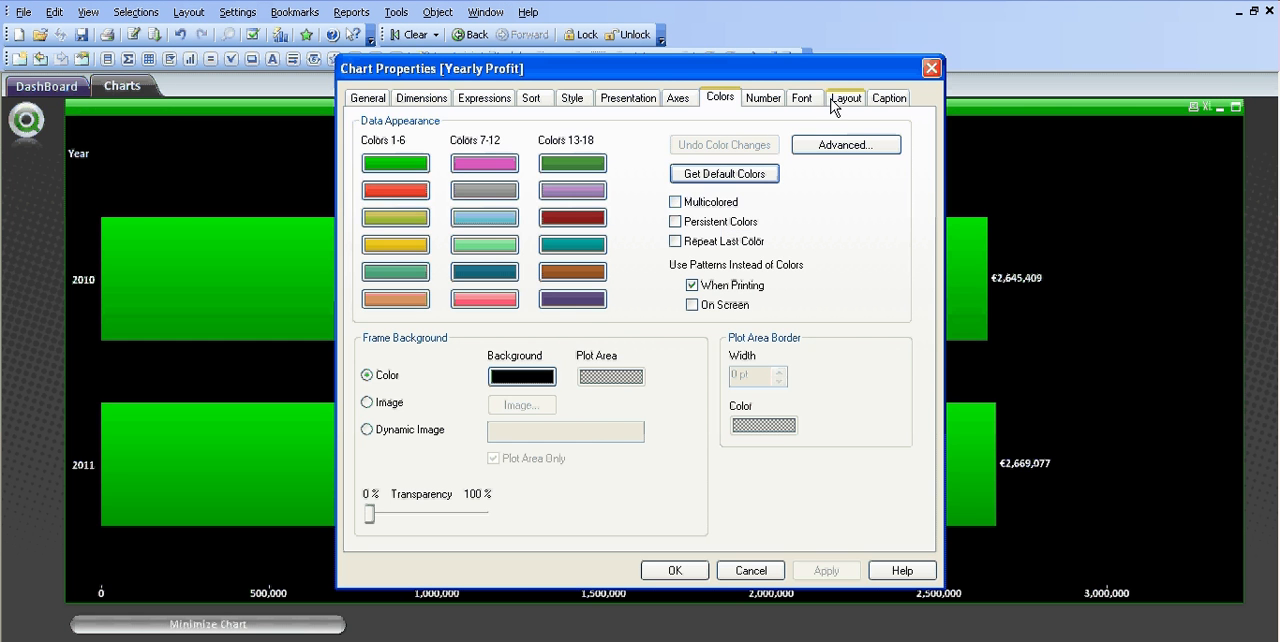
pyautogui.click(845, 97)
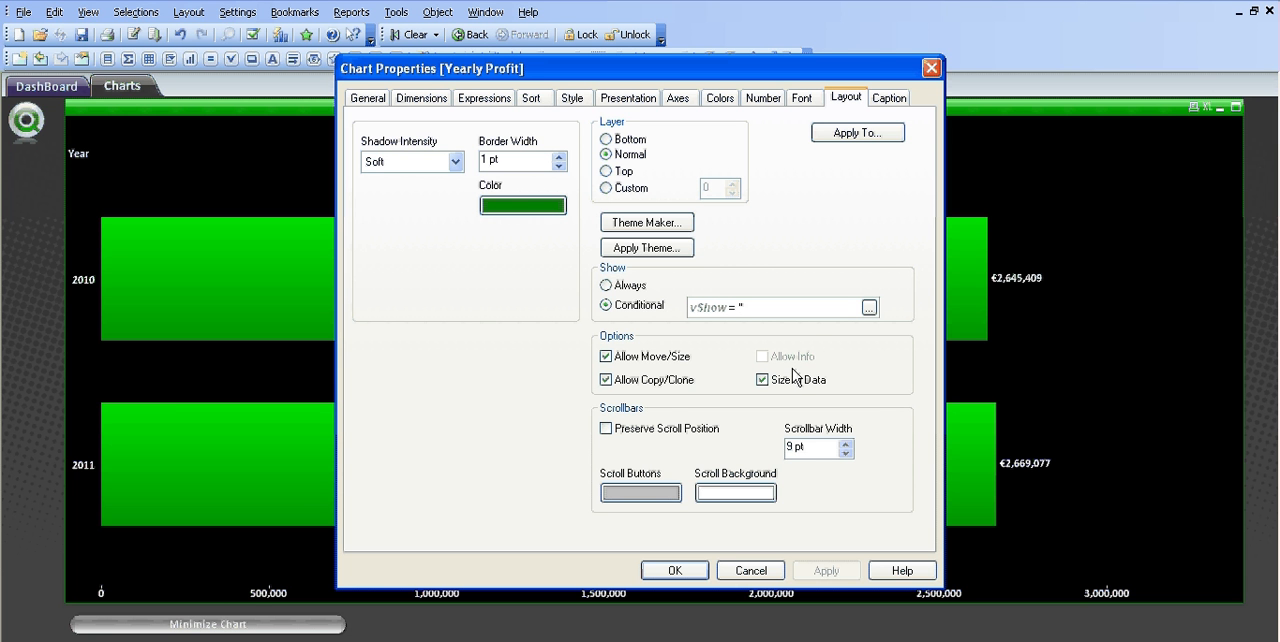
pyautogui.write('Yearly')
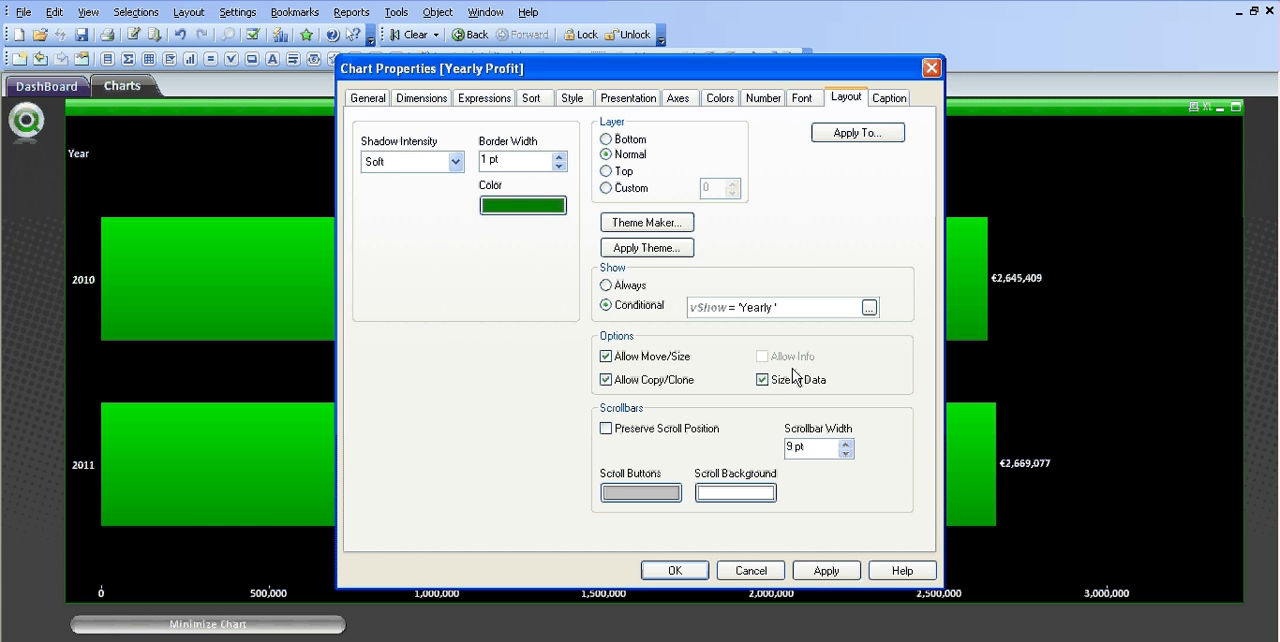
pyautogui.write('Profit')
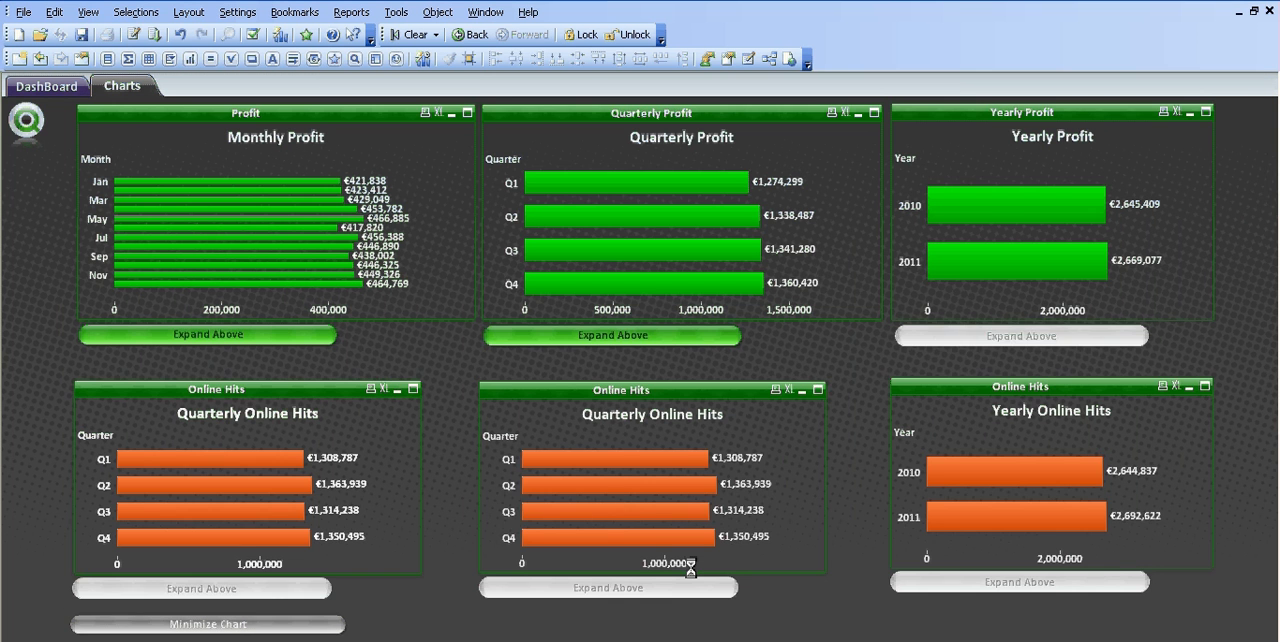
pyautogui.moveTo(969, 350)
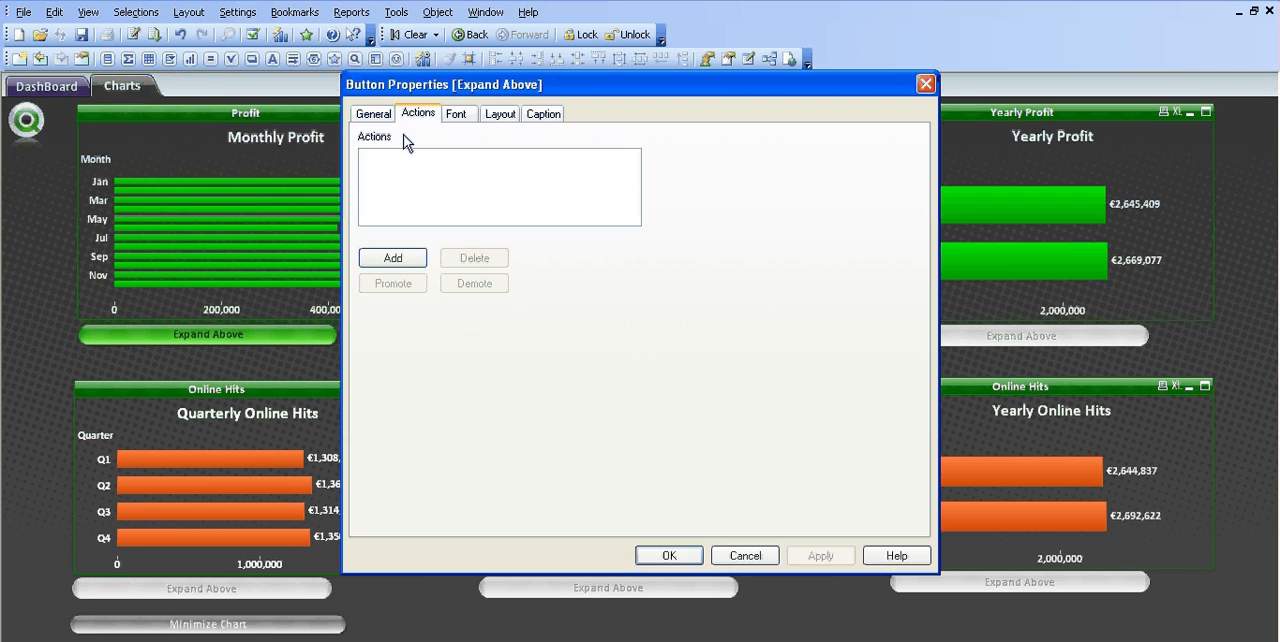
# Step: Add a Set Variable action (vShow = Yearly Profit), then test enlarging and closing the chart
pyautogui.click(392, 257)
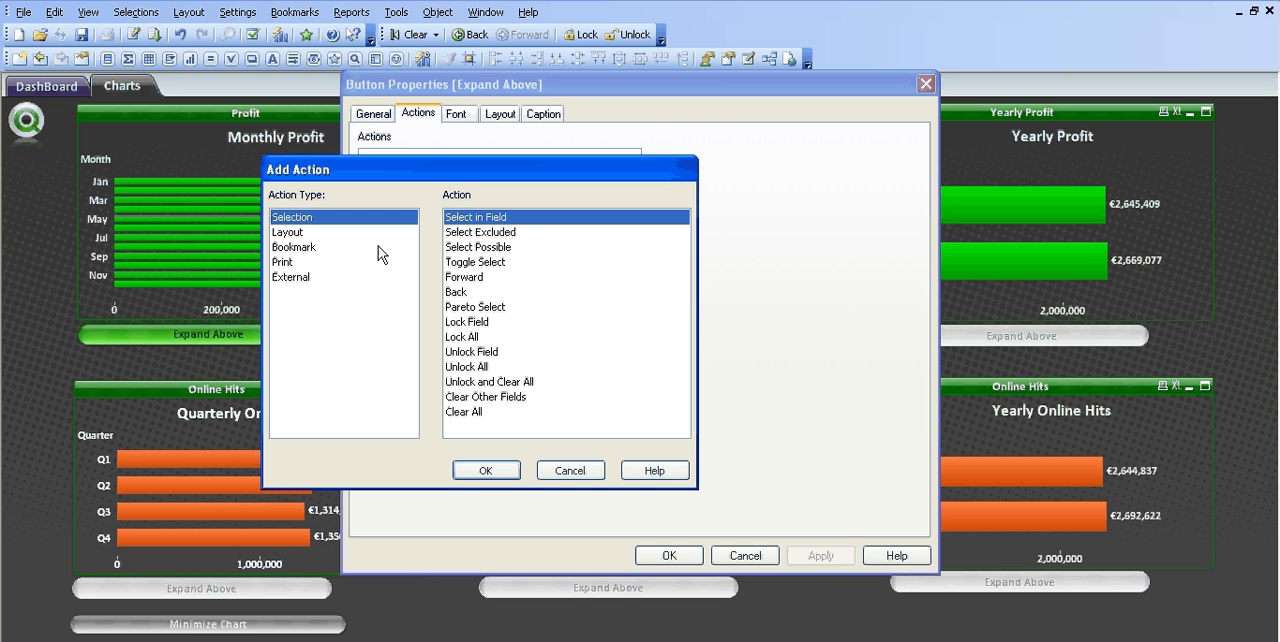
pyautogui.click(290, 277)
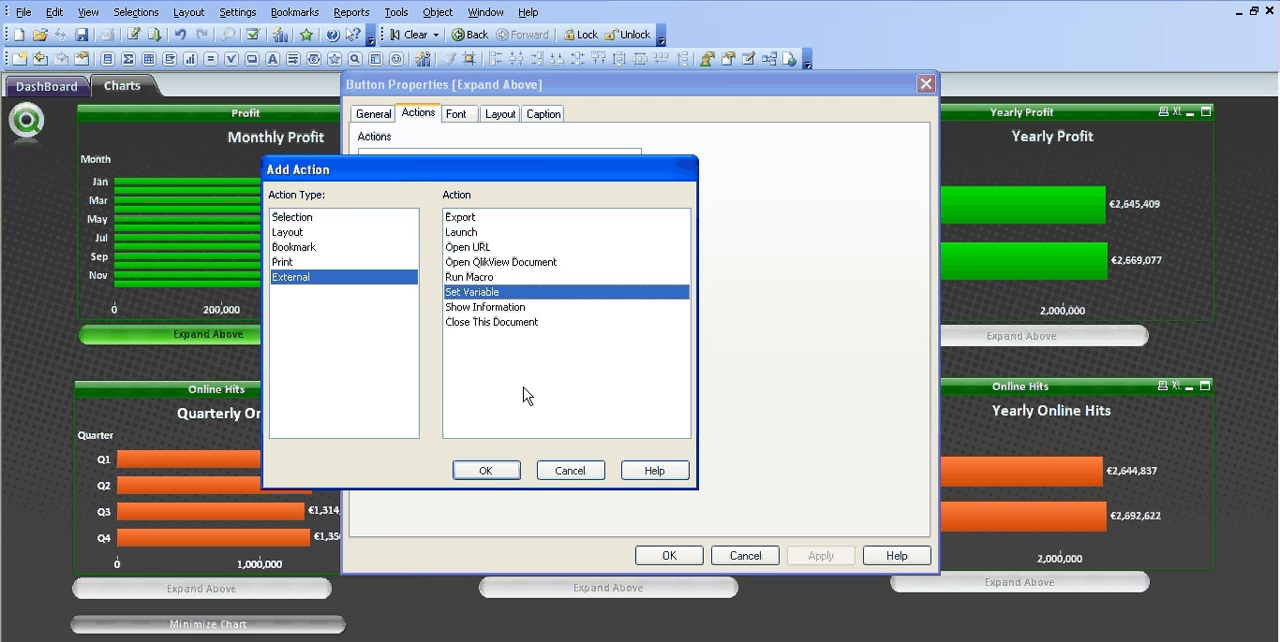
pyautogui.click(486, 470)
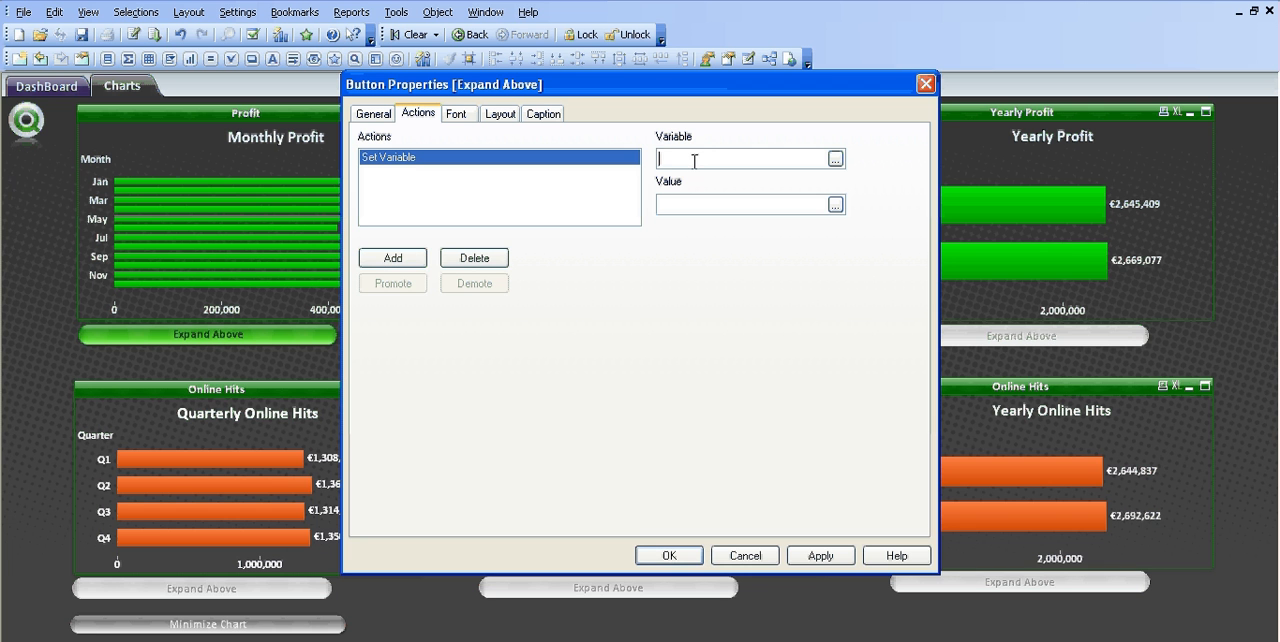
pyautogui.write('vShow')
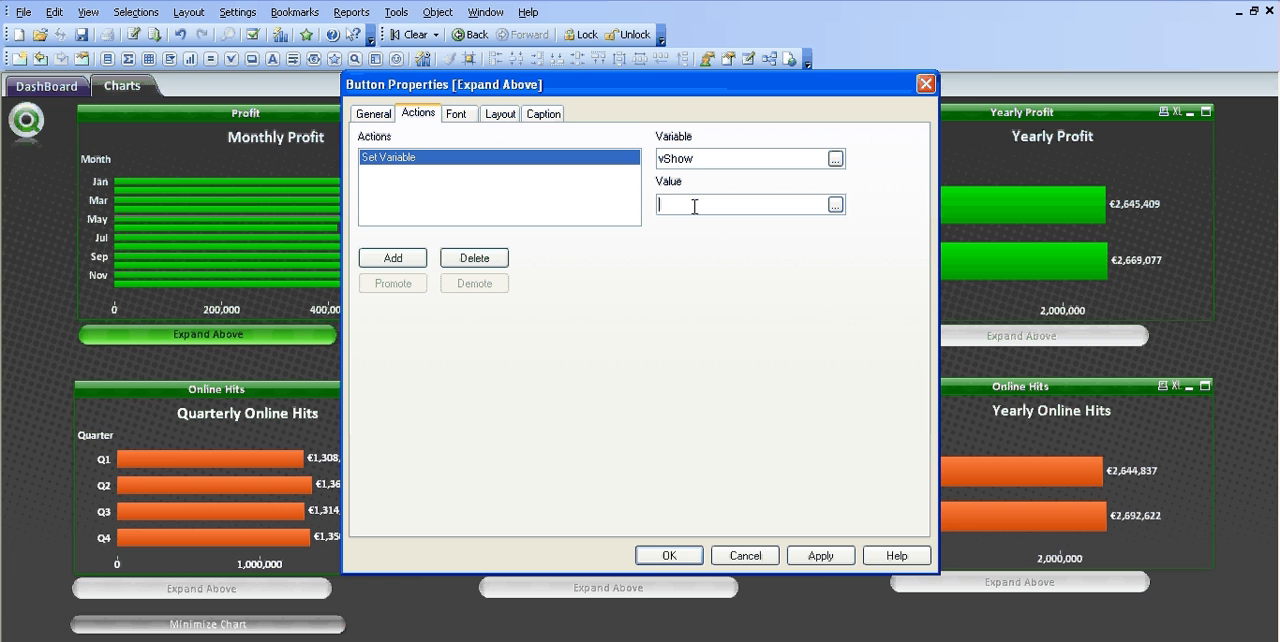
pyautogui.write('Yearly Profit')
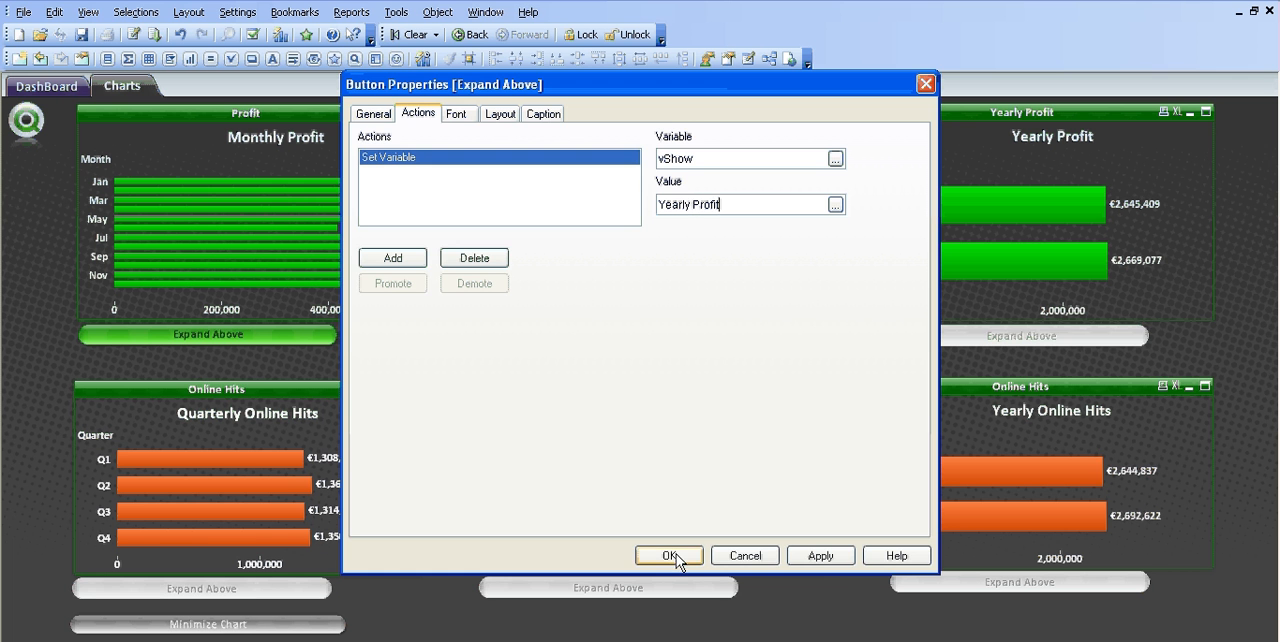
pyautogui.click(668, 555)
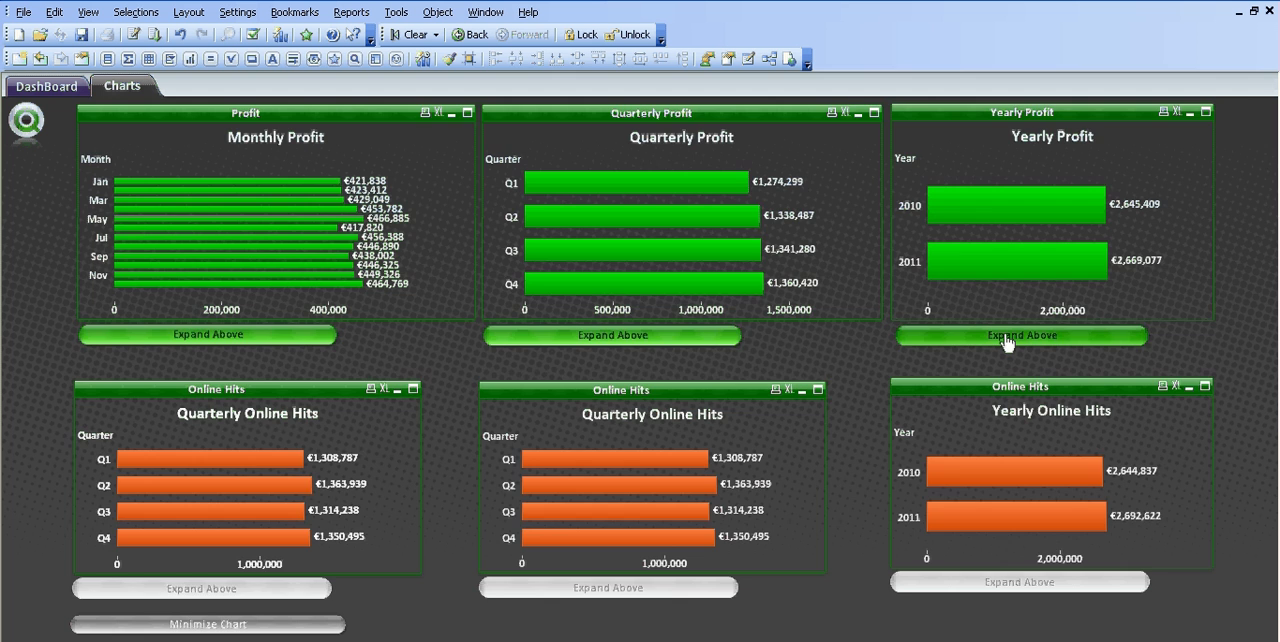
pyautogui.click(1020, 335)
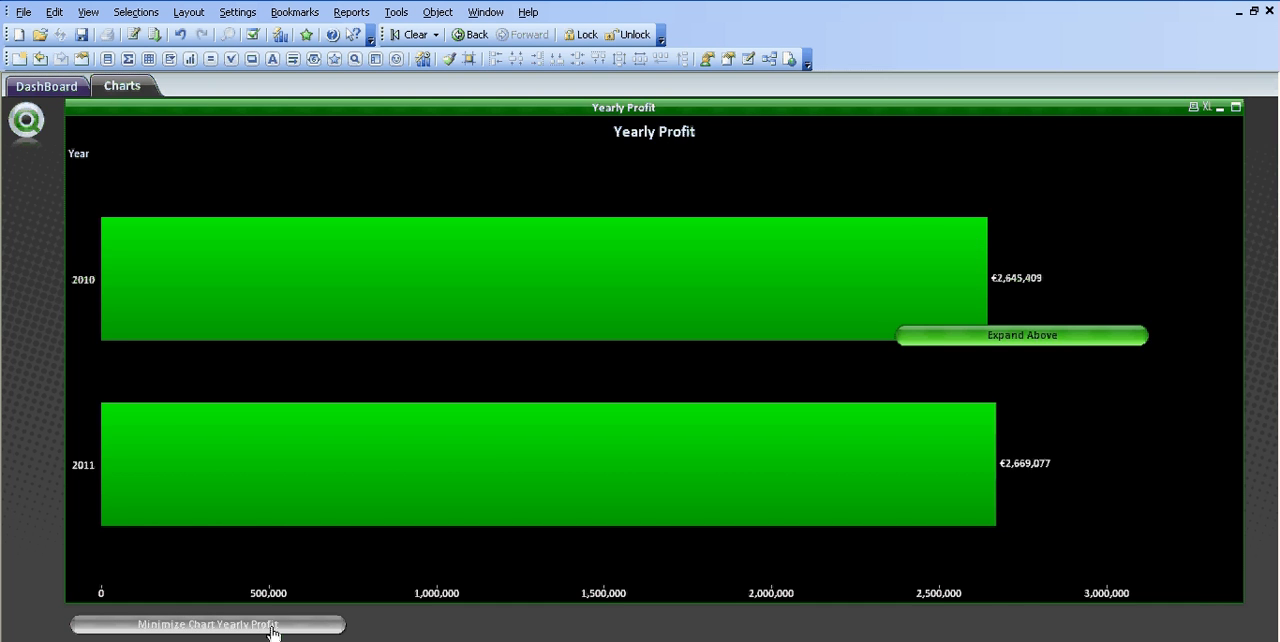
pyautogui.click(209, 624)
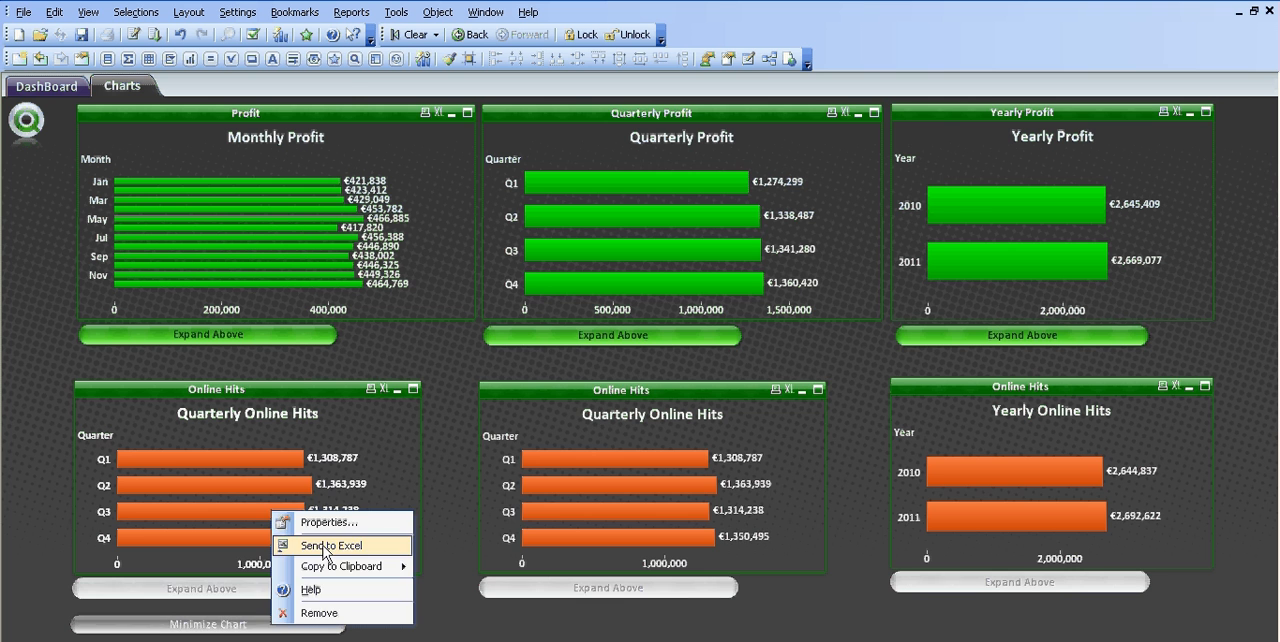
pyautogui.click(328, 522)
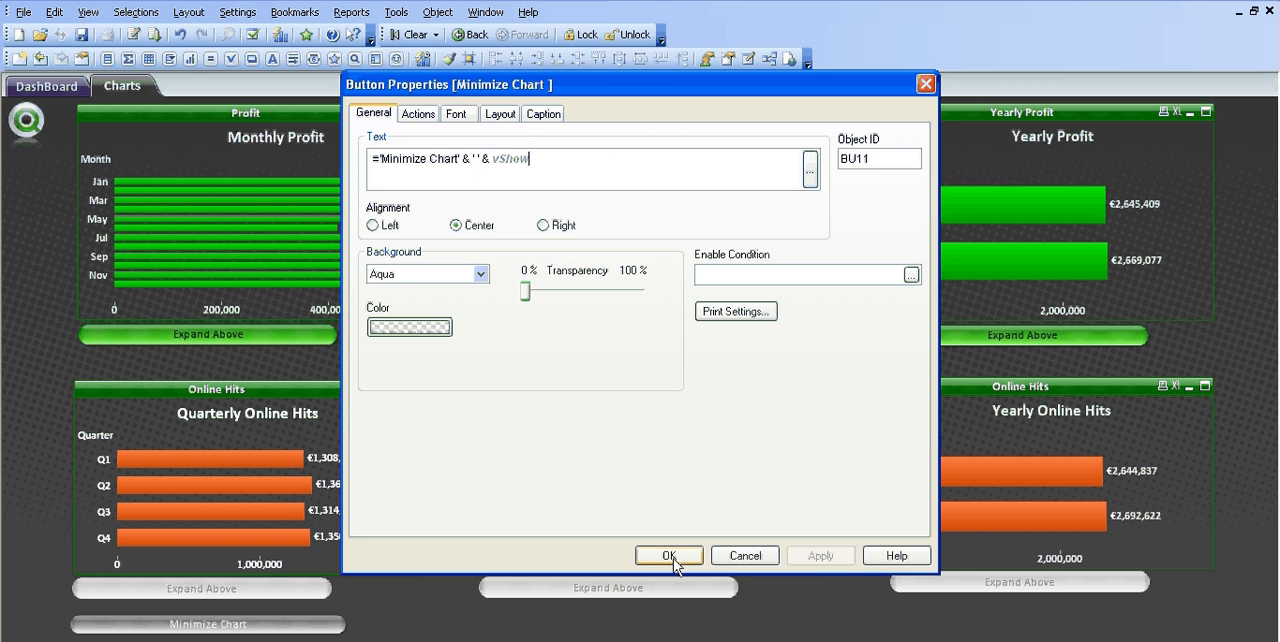
pyautogui.click(668, 555)
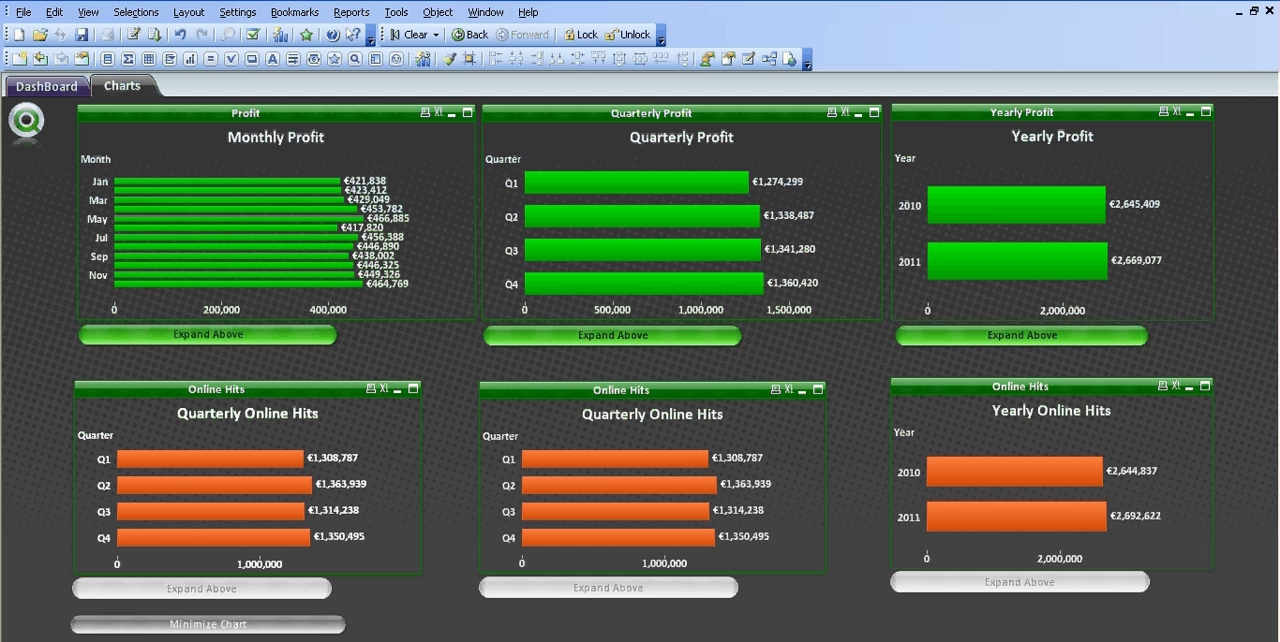
# Step: Press the Quarterly Profit chart's Expand Above button to show it full-size
pyautogui.click(207, 334)
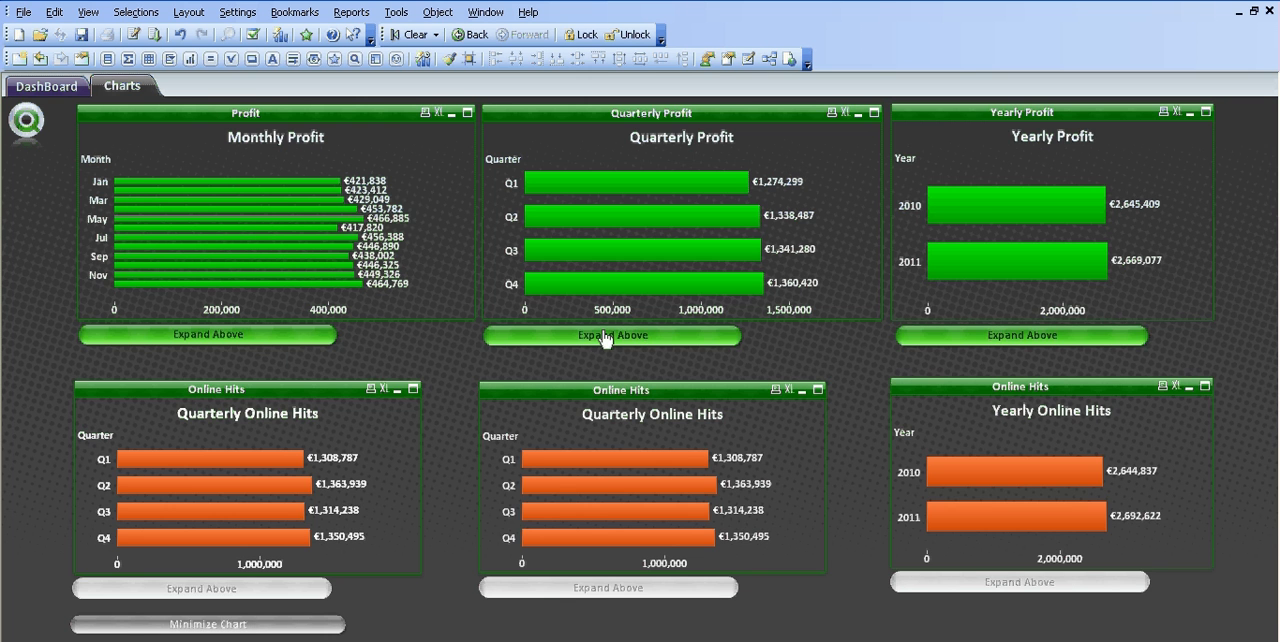
pyautogui.click(612, 335)
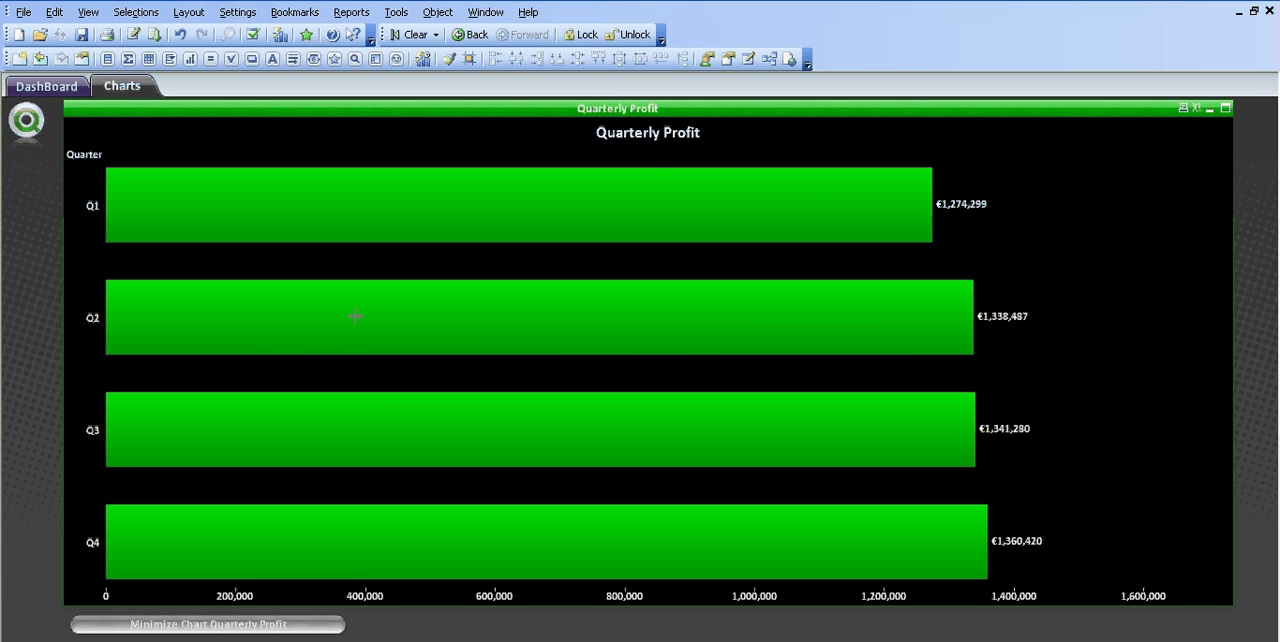
pyautogui.moveTo(652, 177)
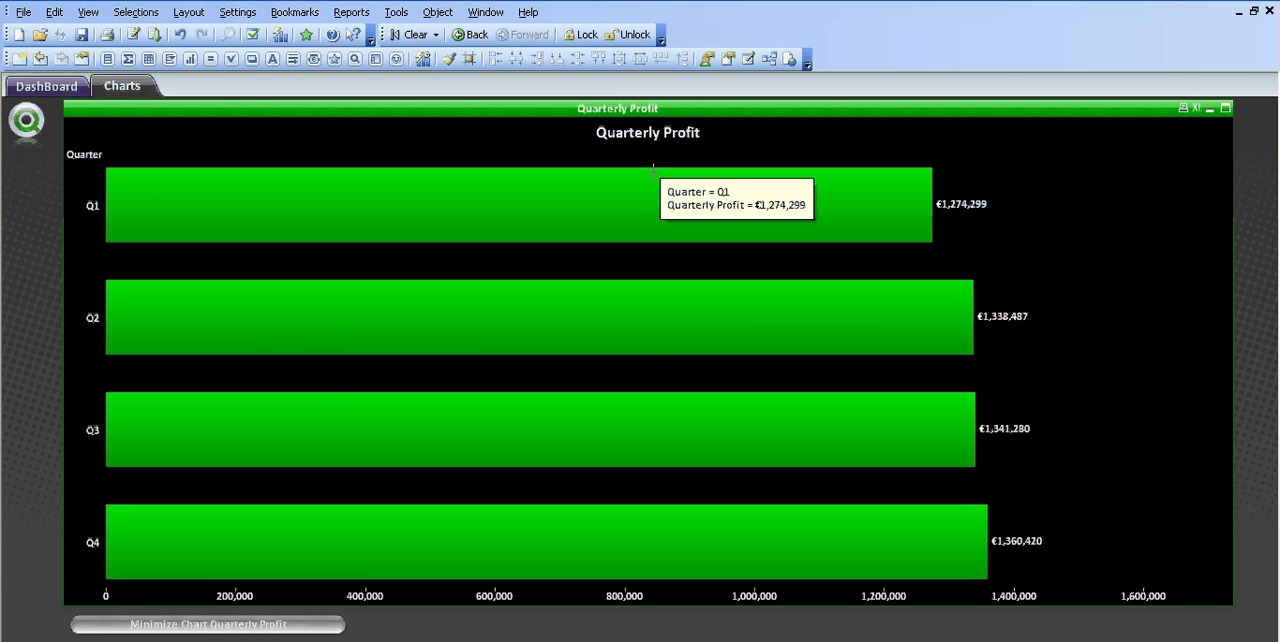
pyautogui.moveTo(1092, 124)
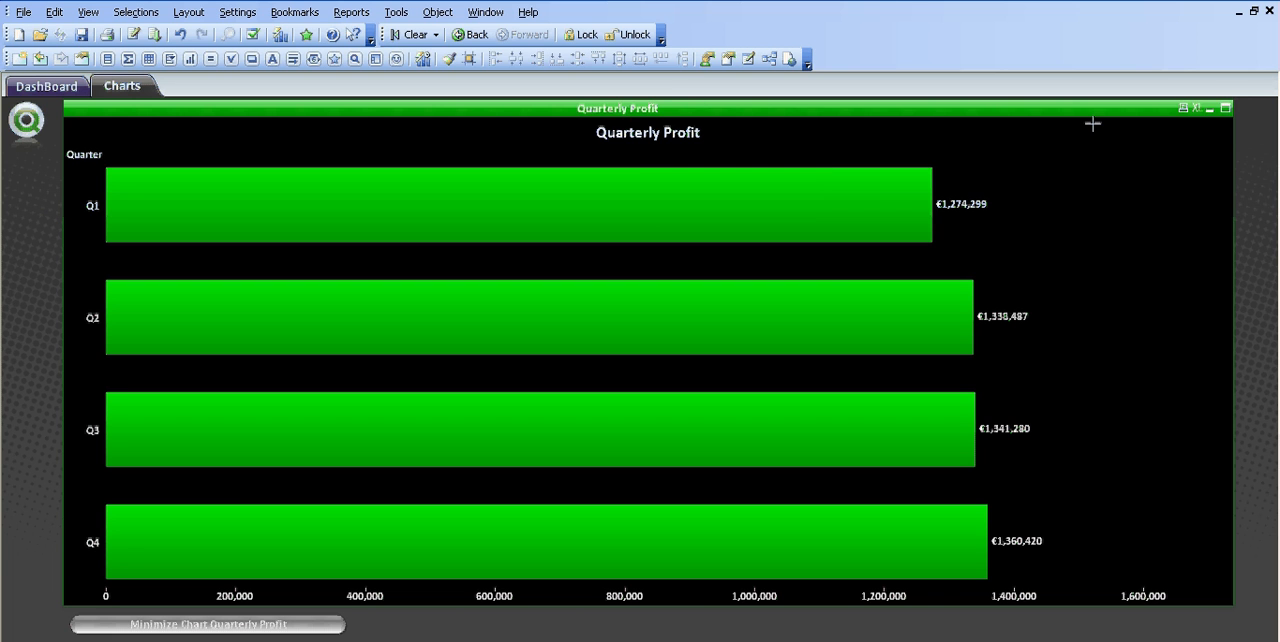